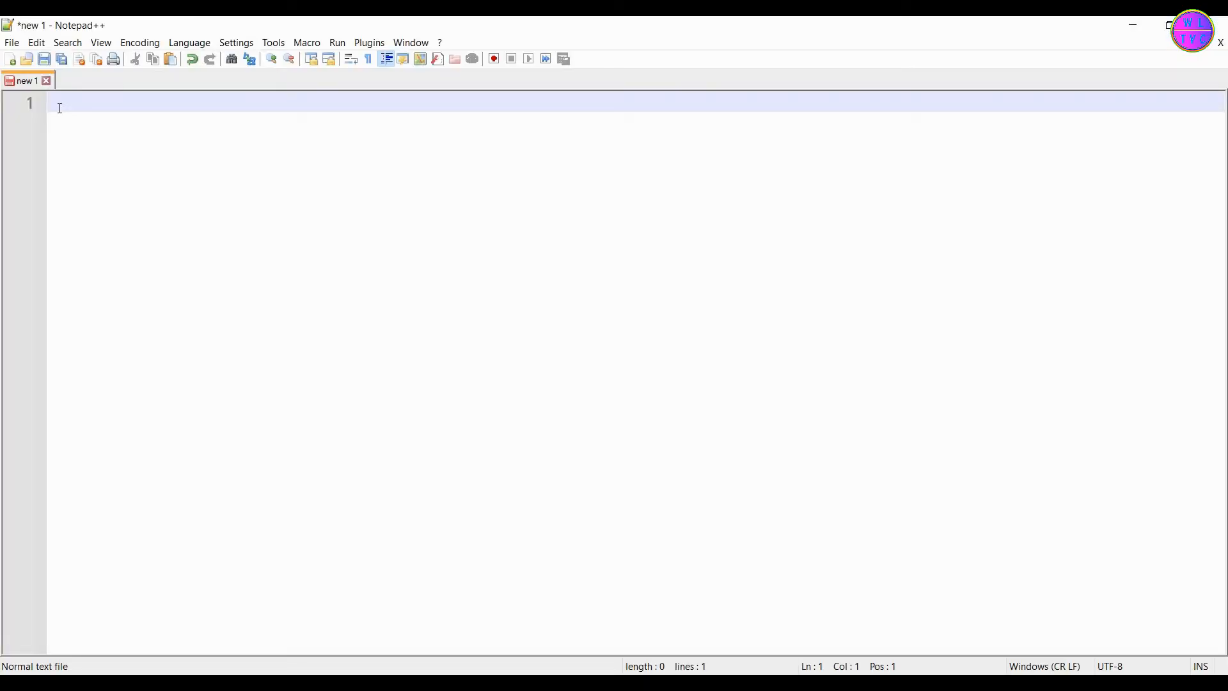
From Save As, create a new Japanese Flag folder in Documents
{"action": "left_click", "coordinate": [12, 42]}
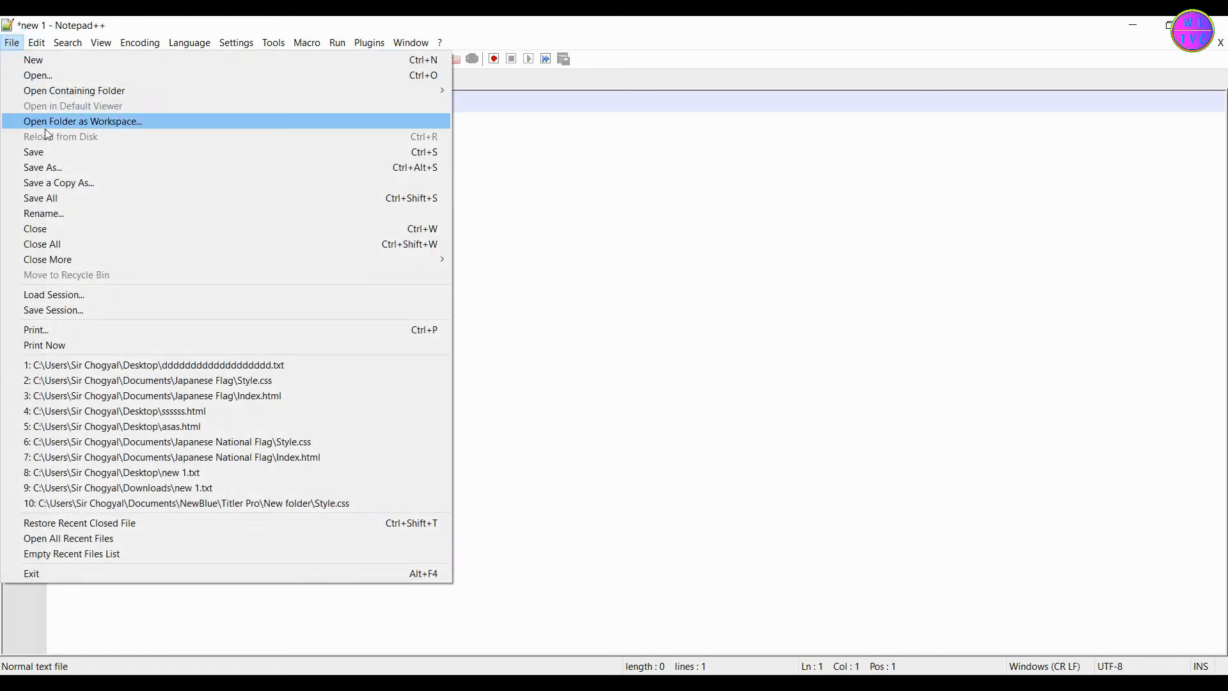
{"action": "left_click", "coordinate": [42, 167]}
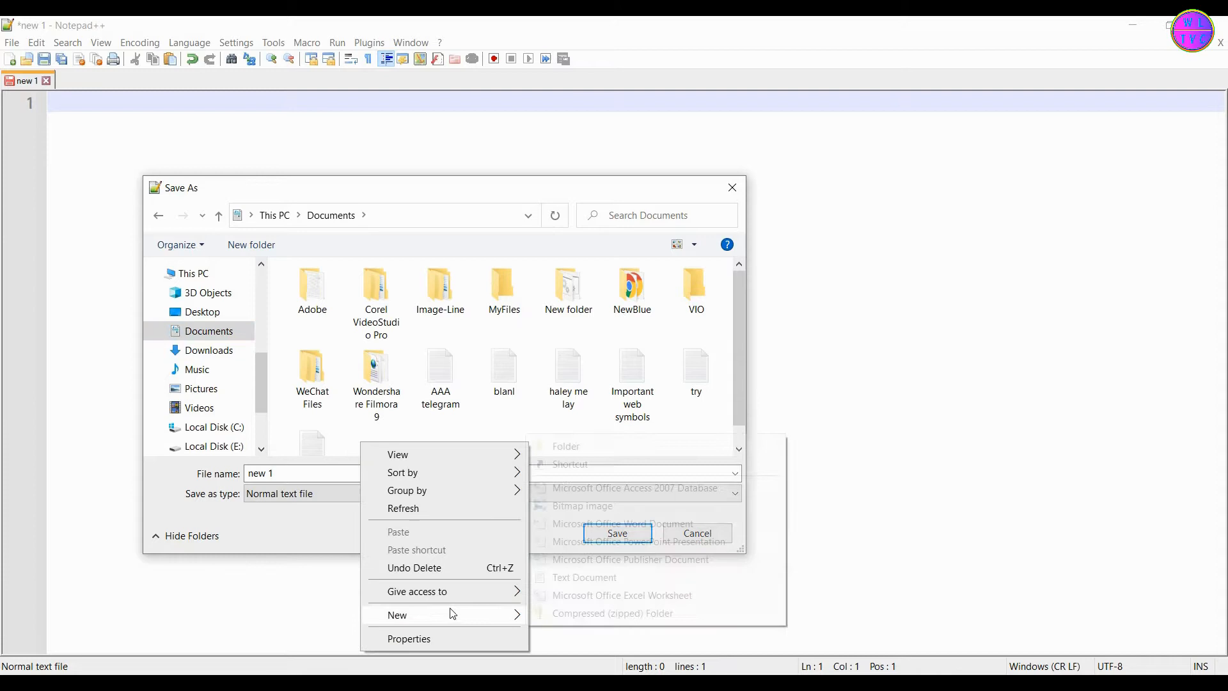
{"action": "left_click", "coordinate": [564, 446]}
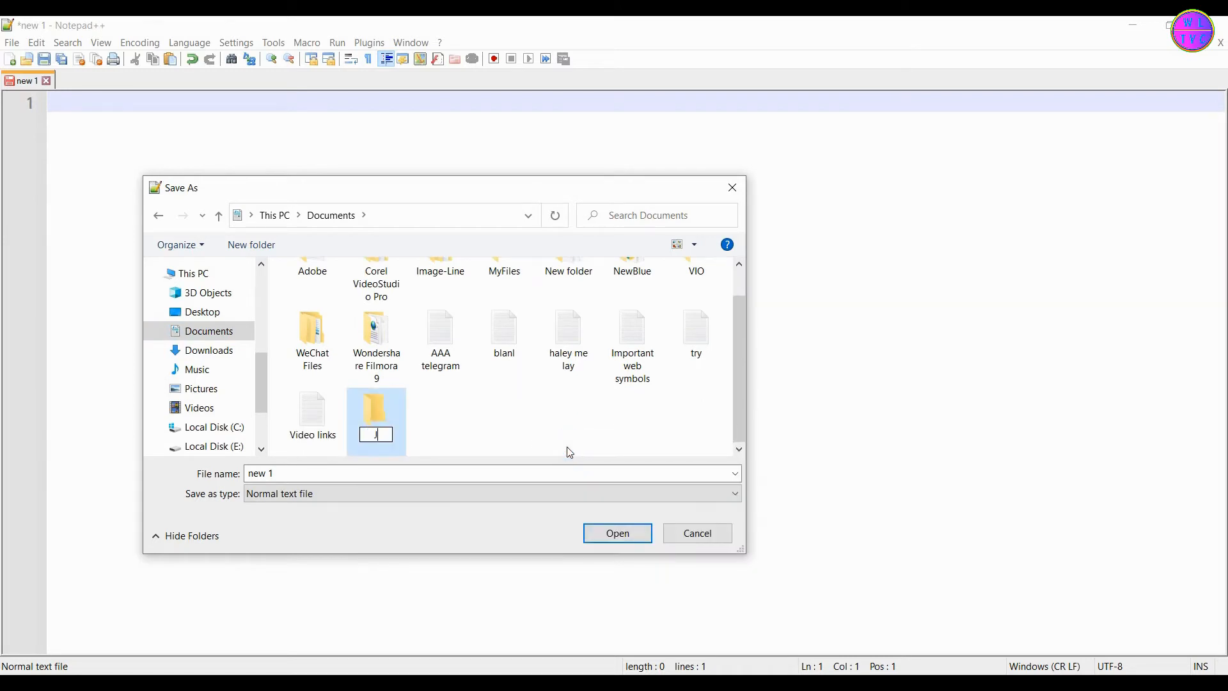
{"action": "type", "text": "Japanese Flag"}
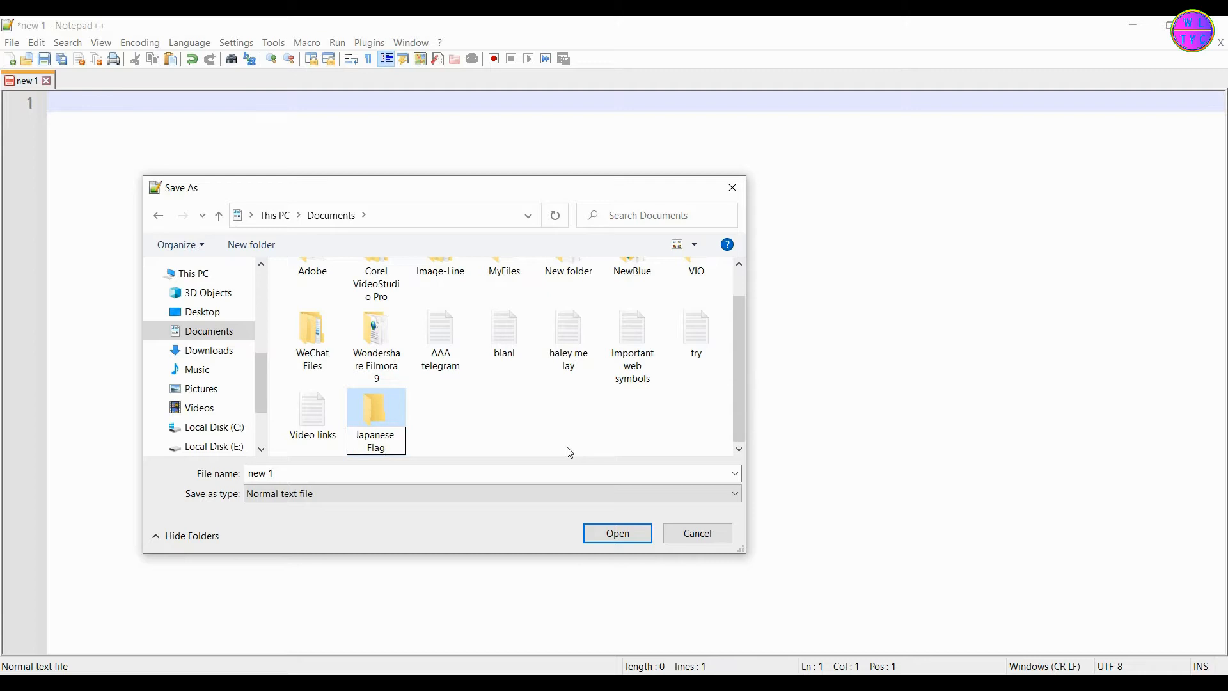
Save the blank file as Index.html inside the Japanese Flag folder
{"action": "double_click", "coordinate": [375, 407]}
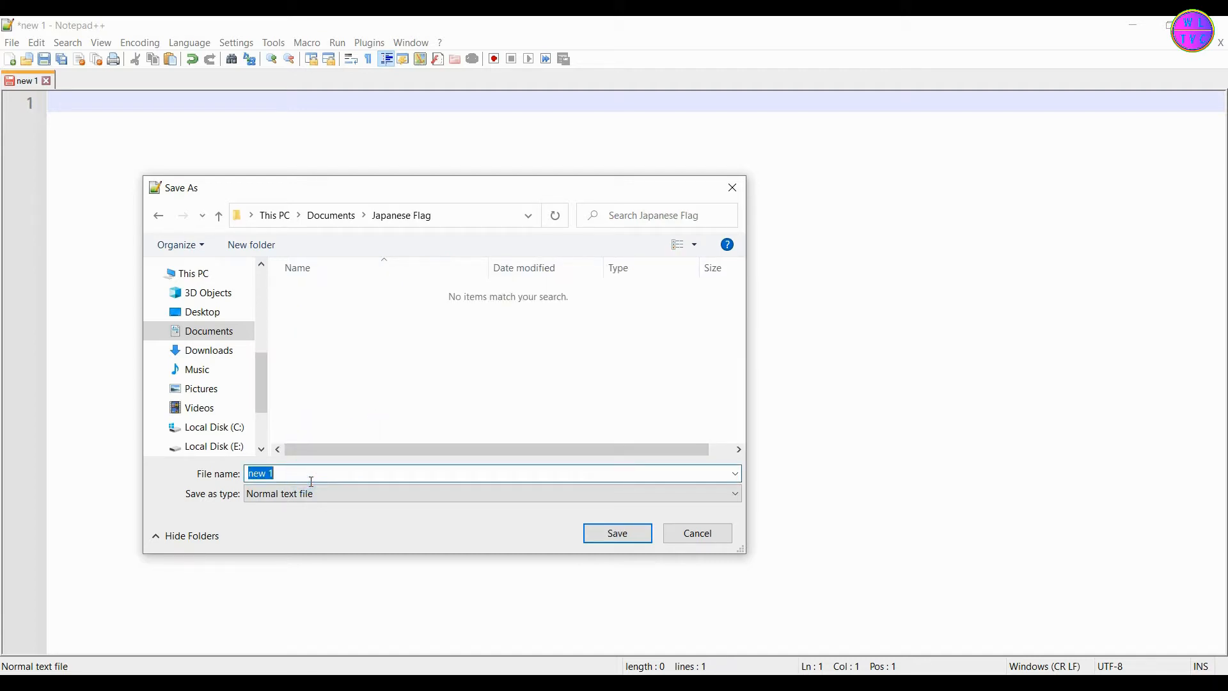
{"action": "type", "text": "Index.html"}
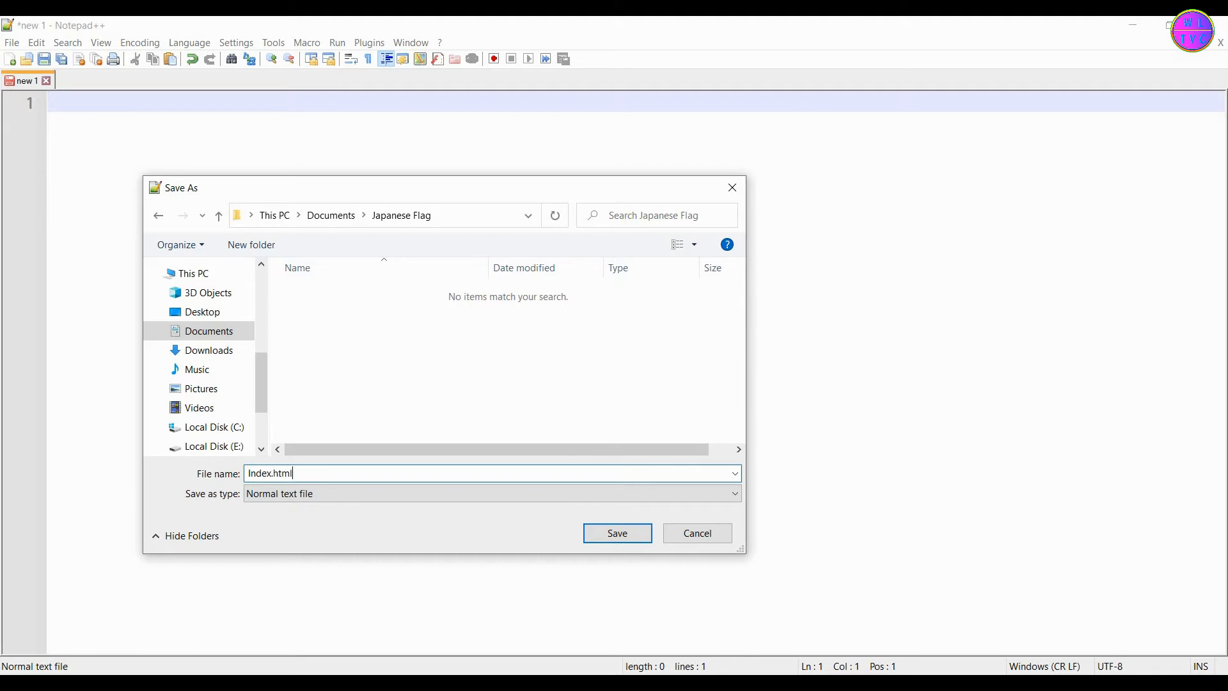
{"action": "left_click", "coordinate": [616, 533]}
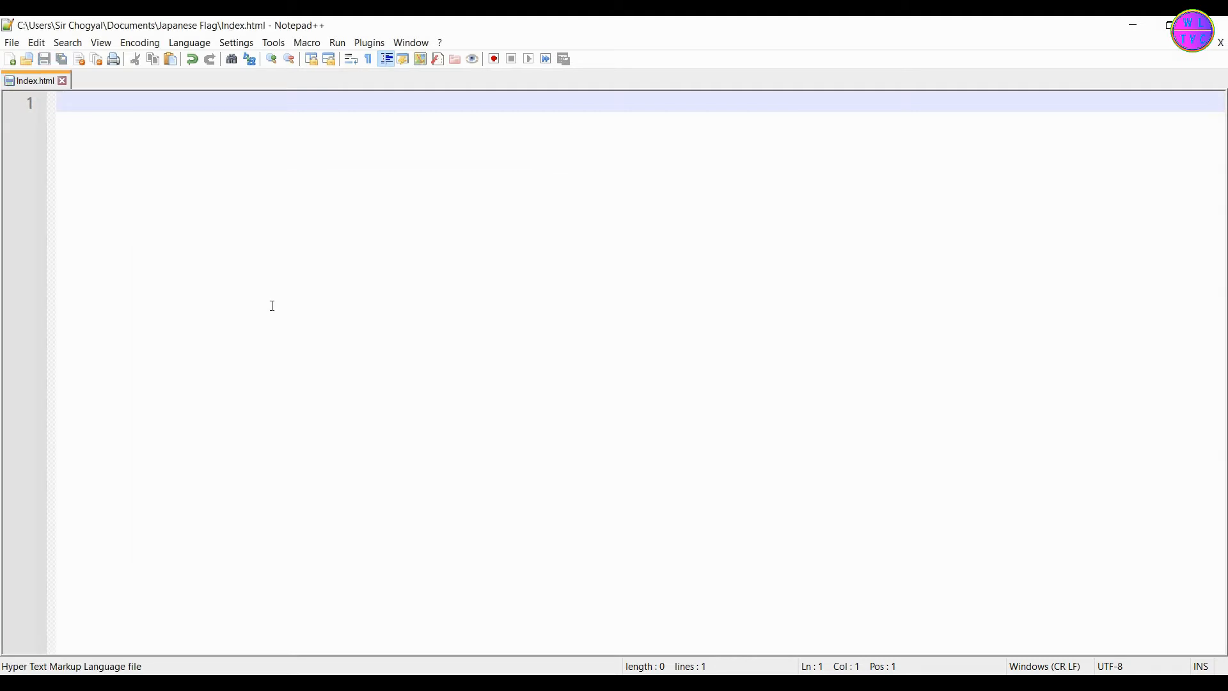
Create a second blank file and save it as Style.css in the Japanese Flag folder
{"action": "left_click", "coordinate": [11, 59]}
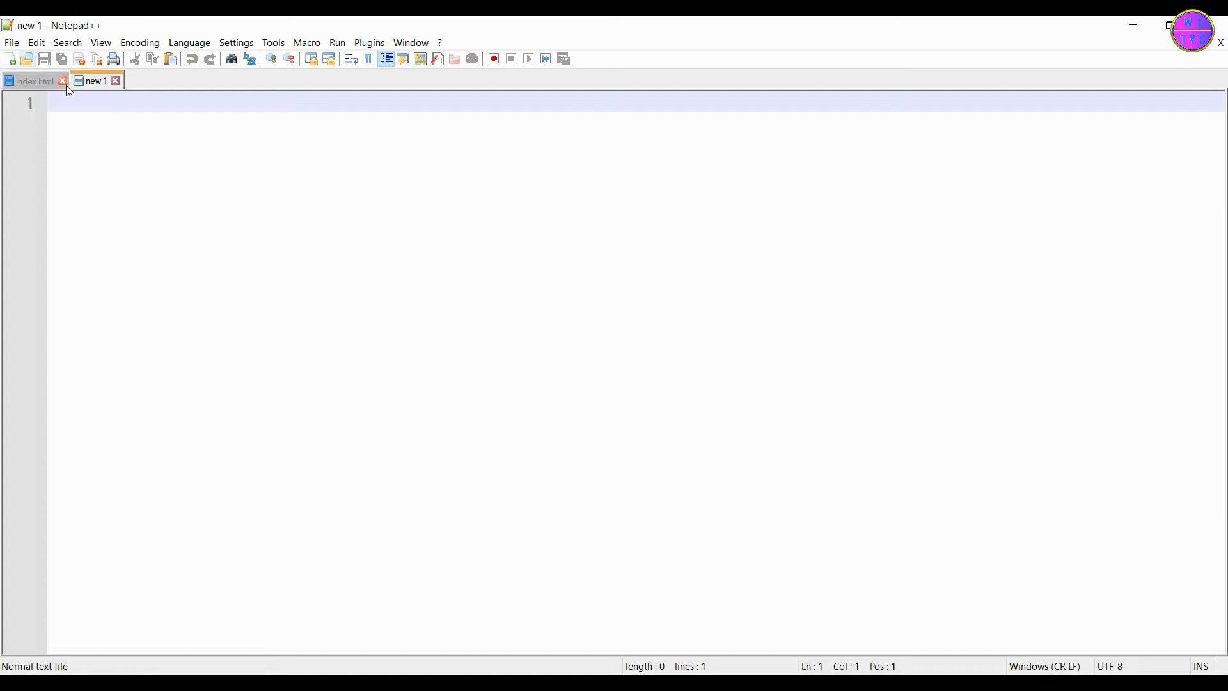
{"action": "left_click", "coordinate": [11, 43]}
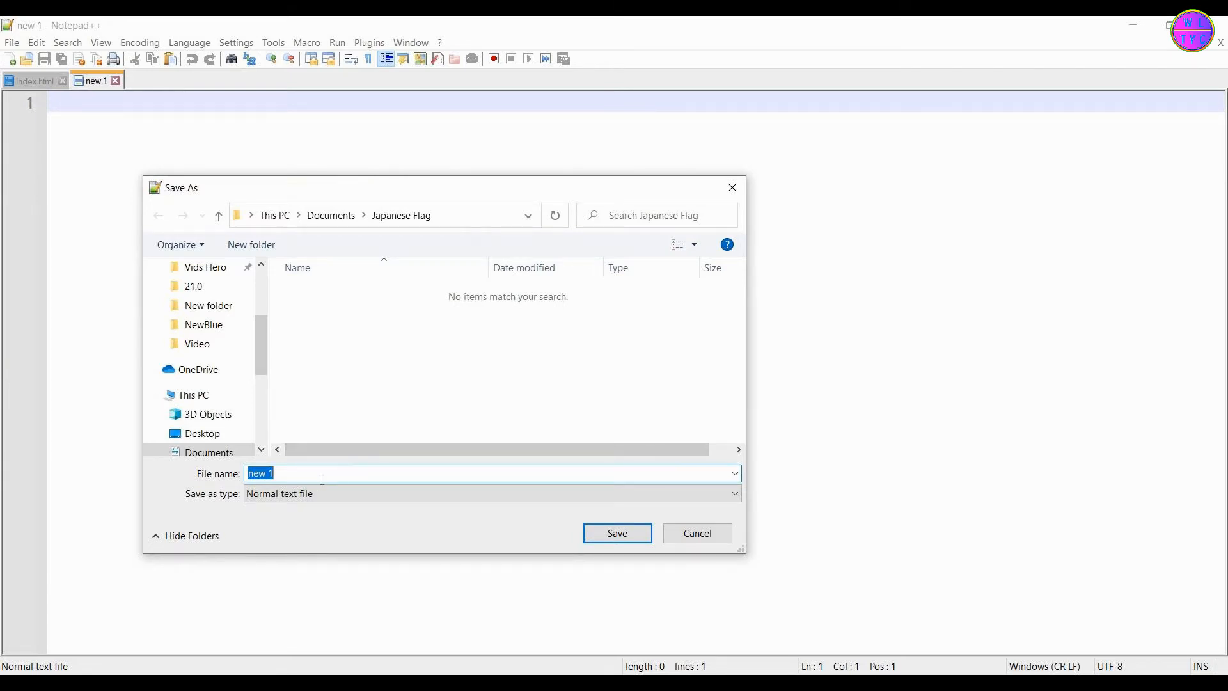
{"action": "type", "text": "Style"}
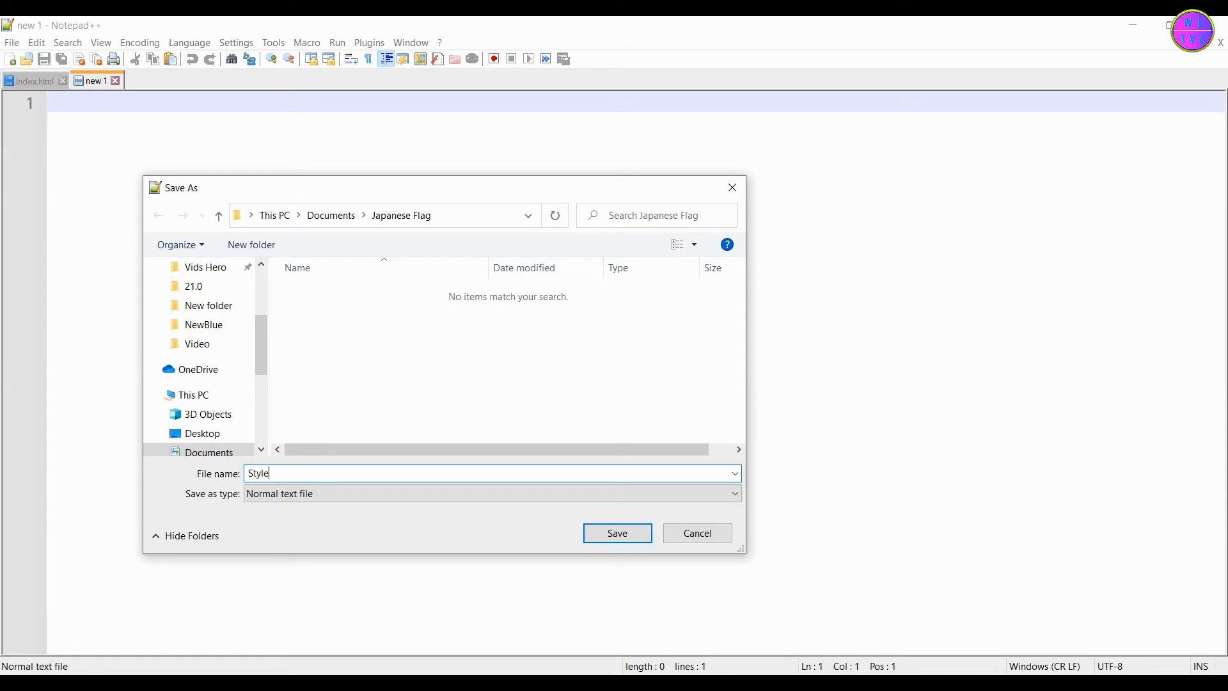
{"action": "type", "text": ".css"}
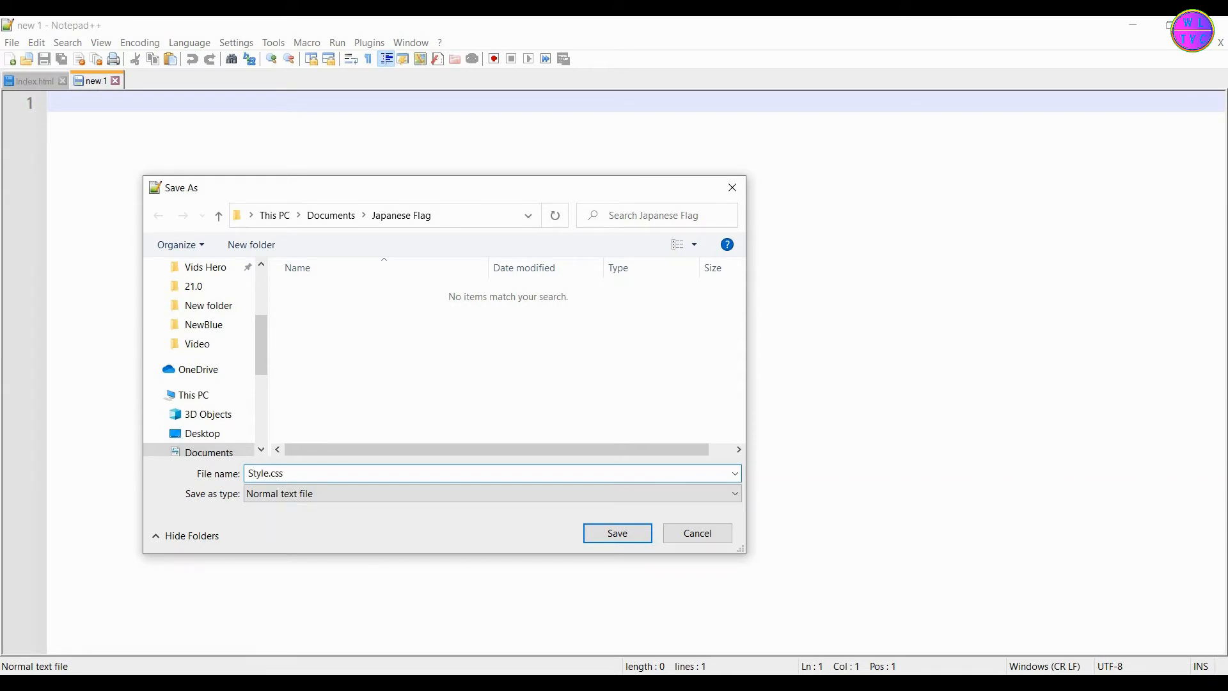
{"action": "left_click", "coordinate": [616, 532]}
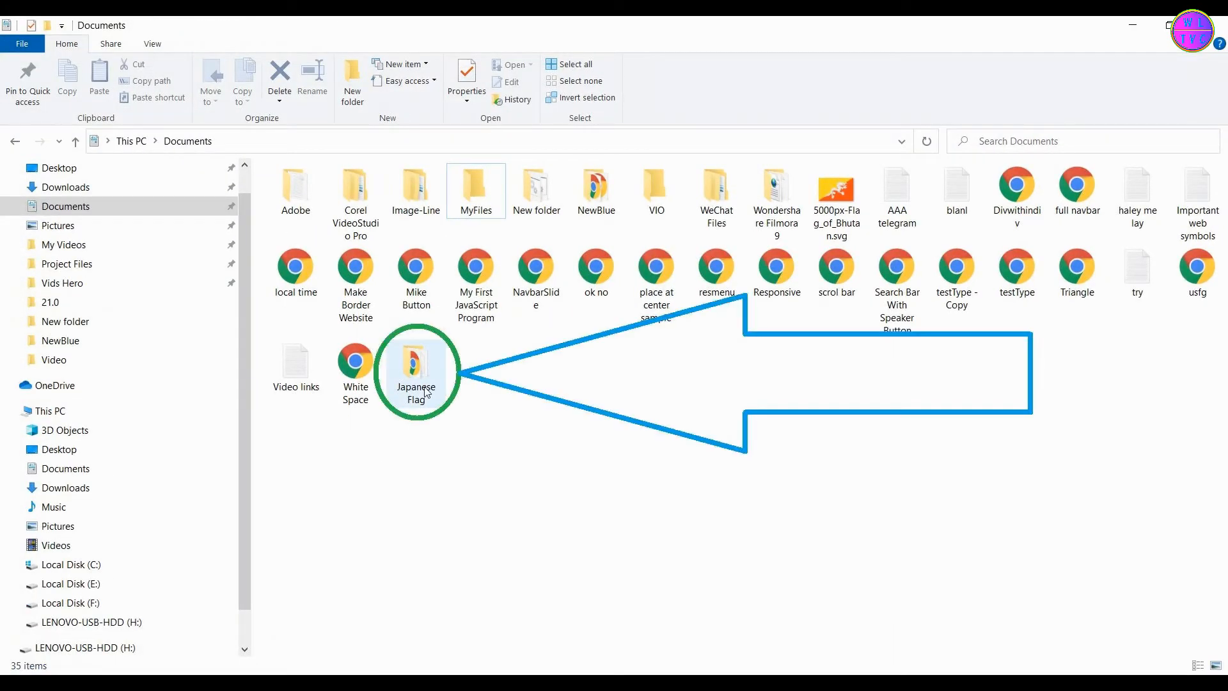
Open the Japanese Flag folder and show Index and Style as large icons
{"action": "left_click", "coordinate": [416, 362]}
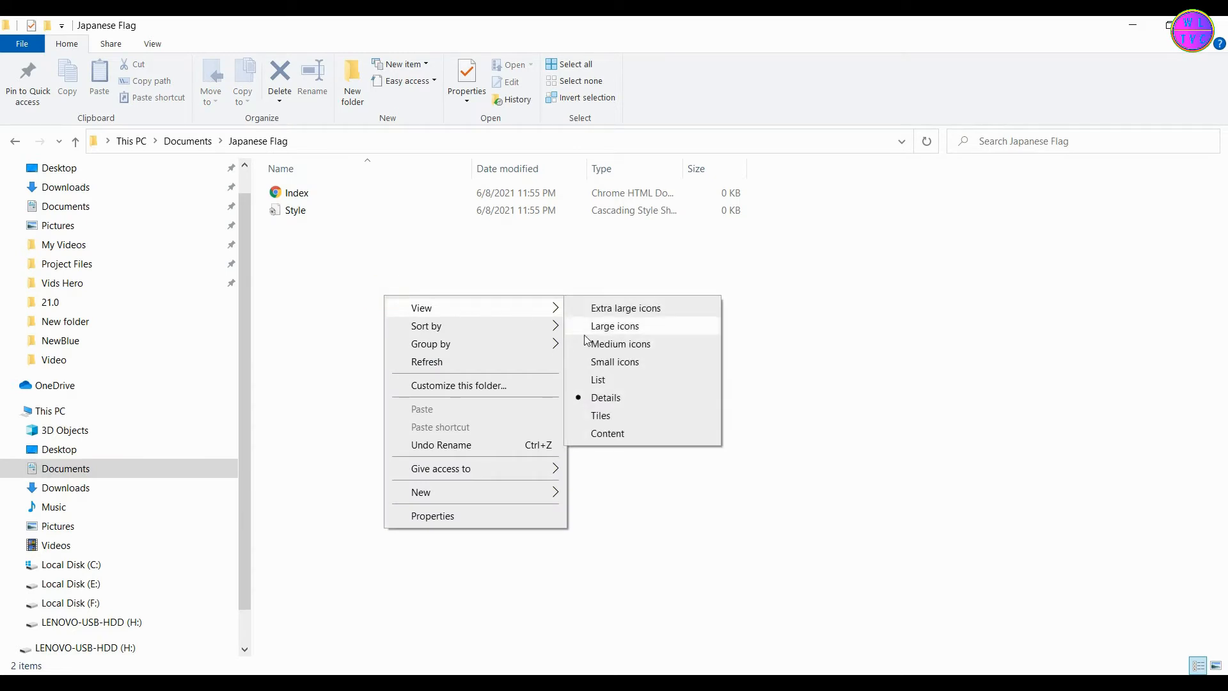
{"action": "left_click", "coordinate": [616, 326]}
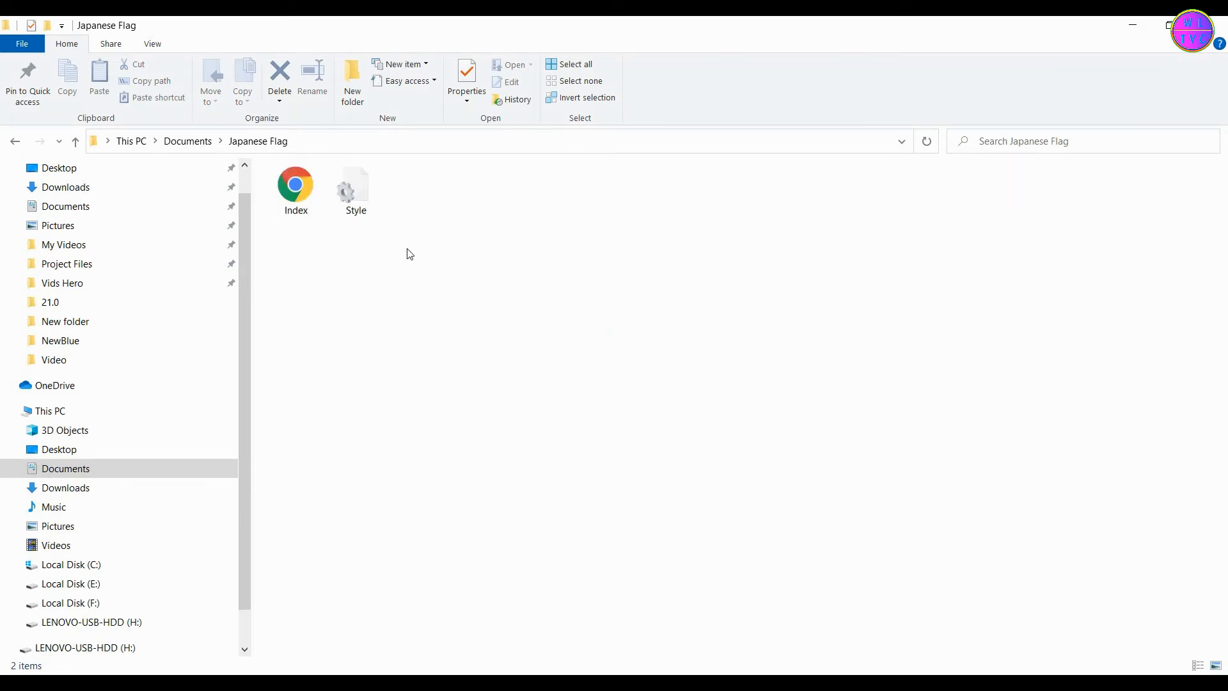
Write <!DOCTYPE html>, <html></html> with empty <head></head> and <body></body> in Index.html
{"action": "double_click", "coordinate": [296, 186]}
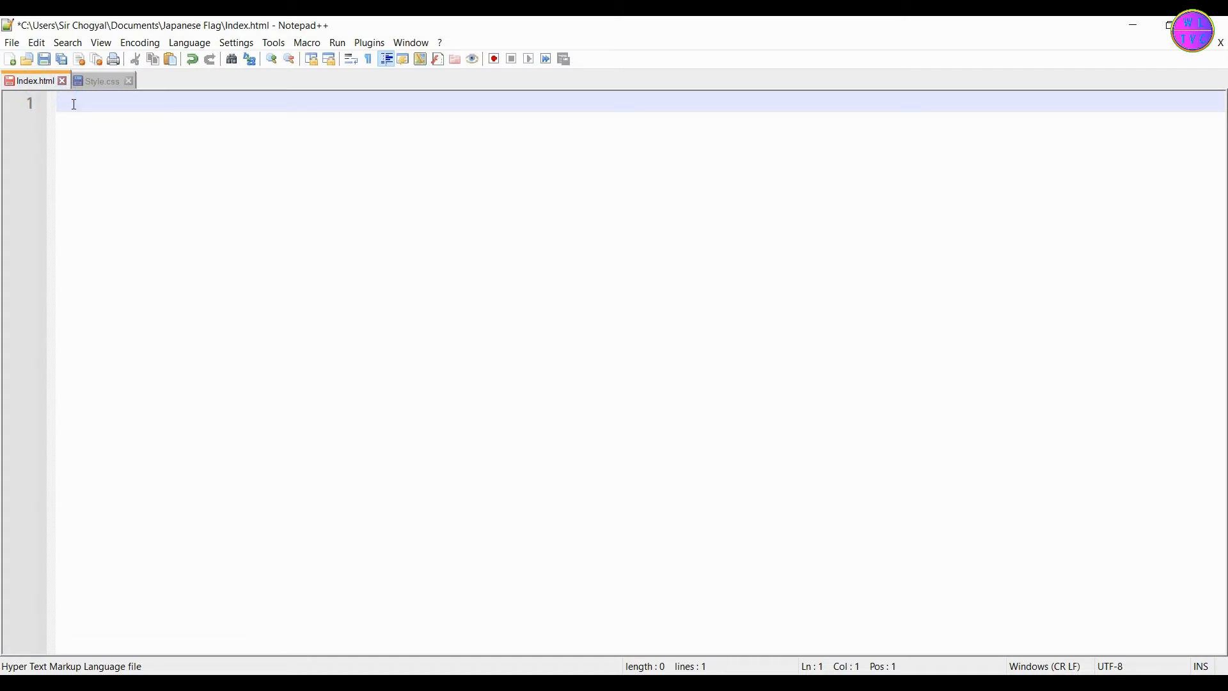
{"action": "type", "text": "<!"}
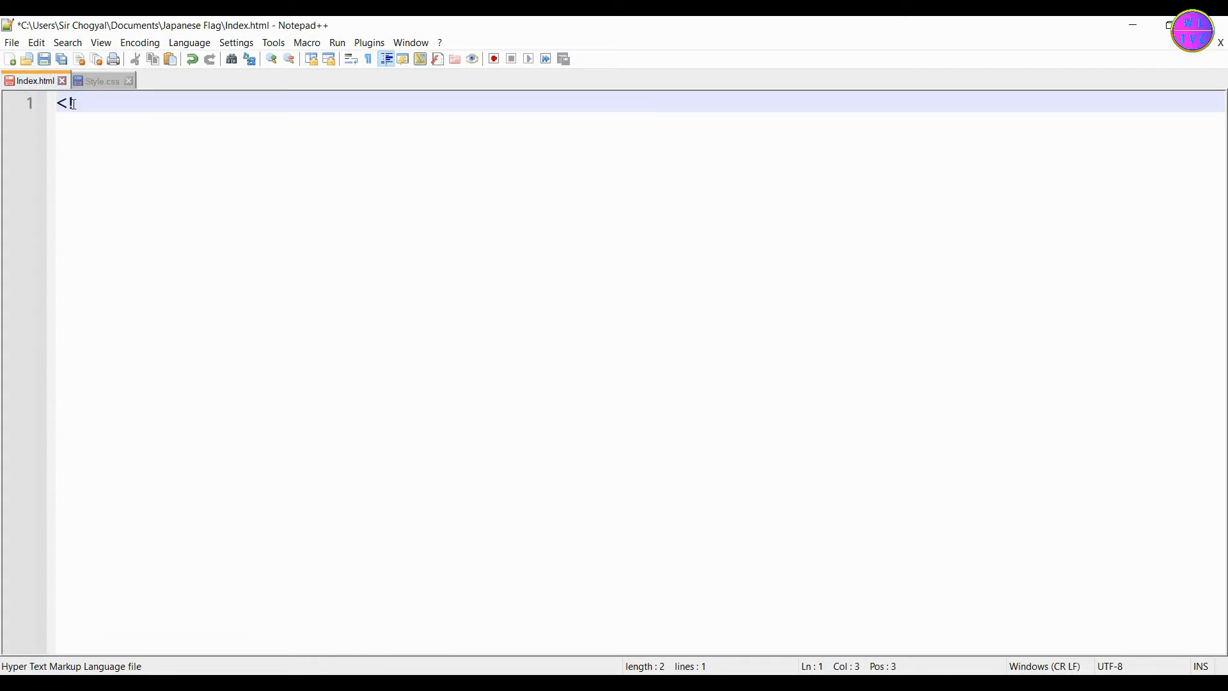
{"action": "type", "text": "!DOCTYPE html>"}
{"action": "type", "text": "<h"}
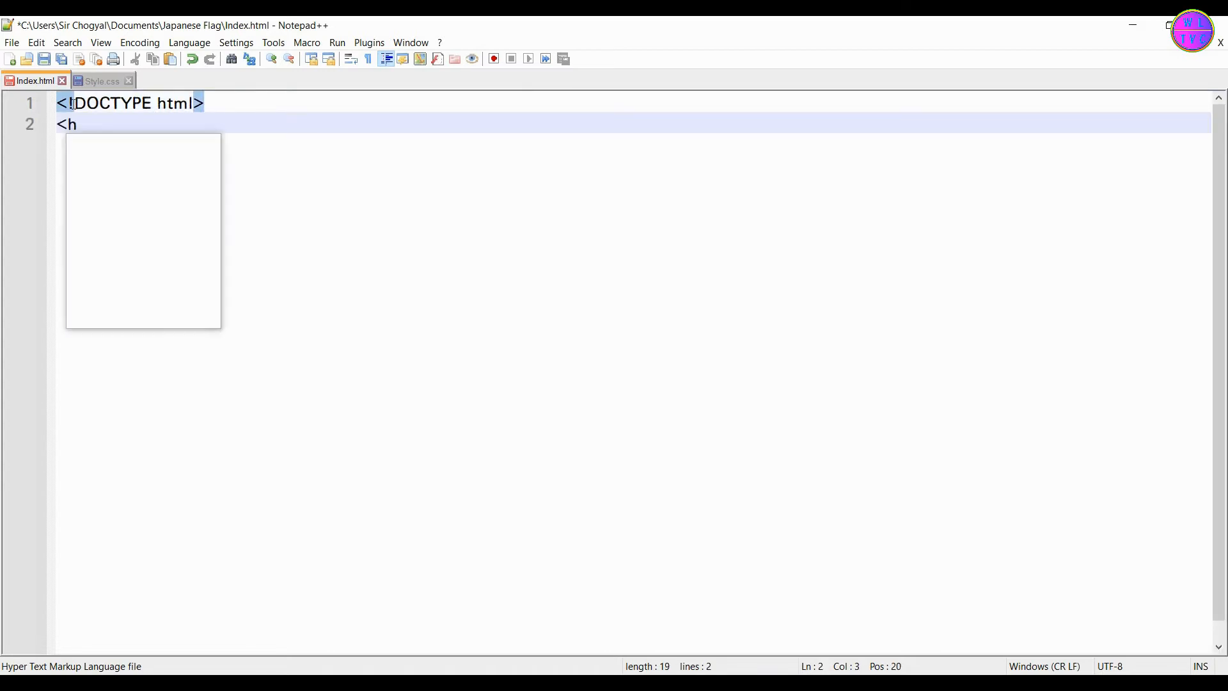
{"action": "type", "text": "tml></html>"}
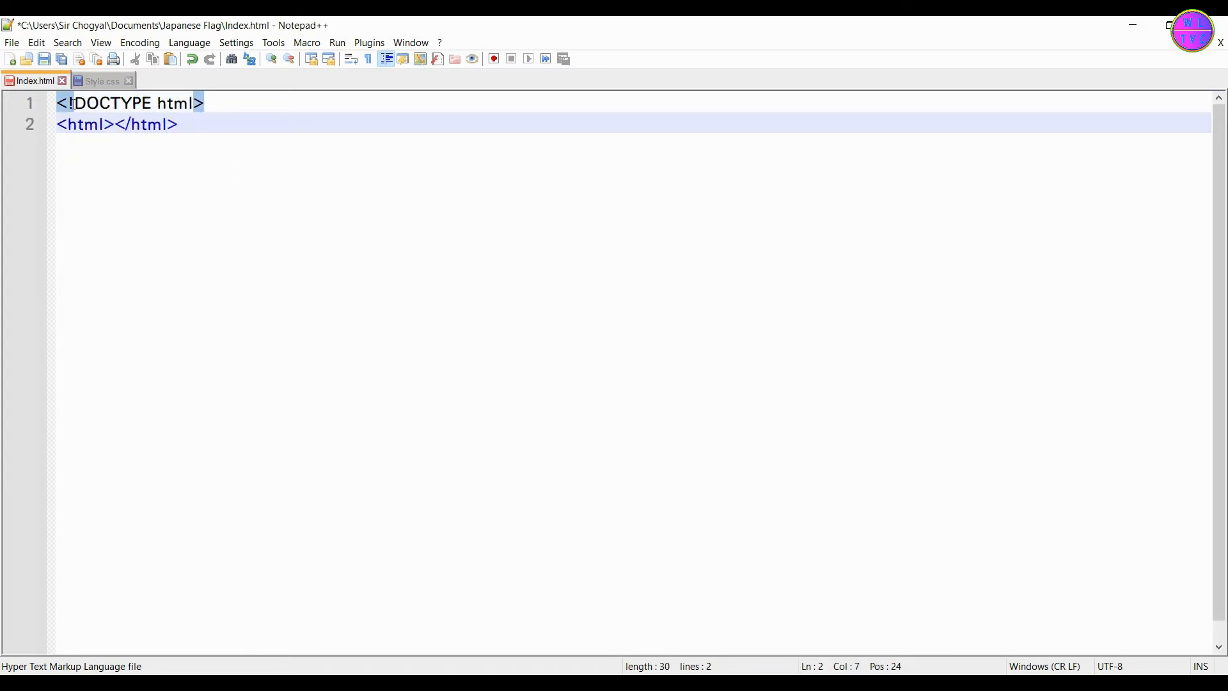
{"action": "key", "text": "Enter"}
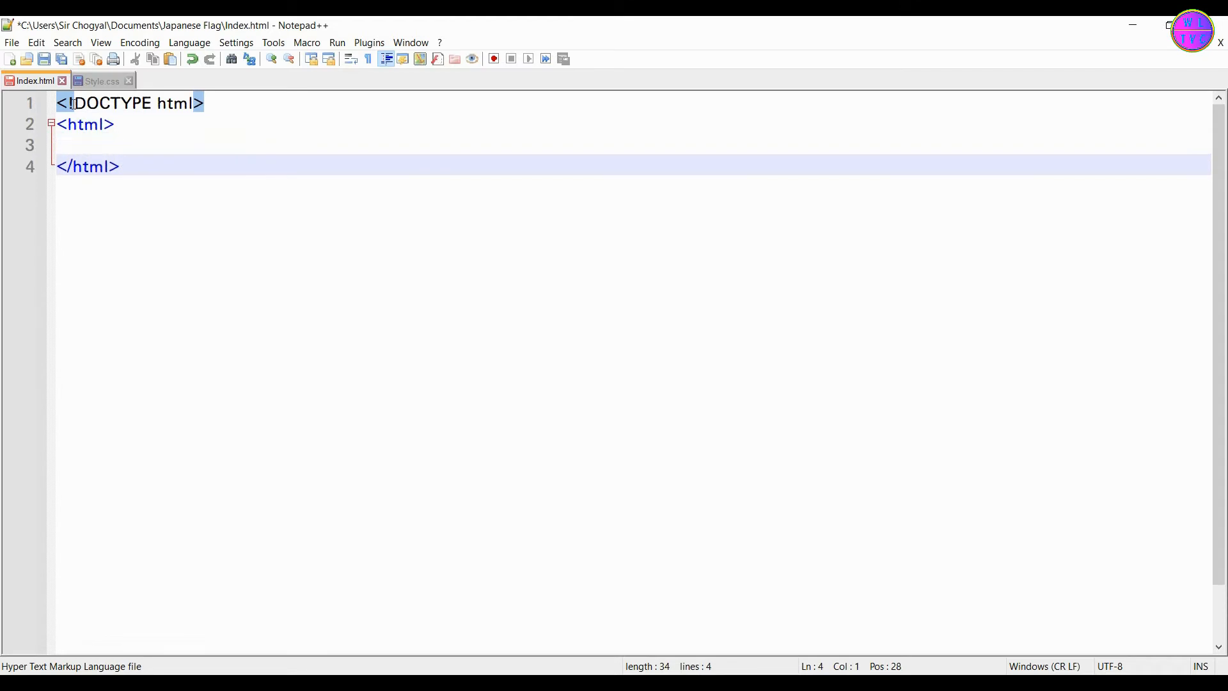
{"action": "type", "text": "<head></head>"}
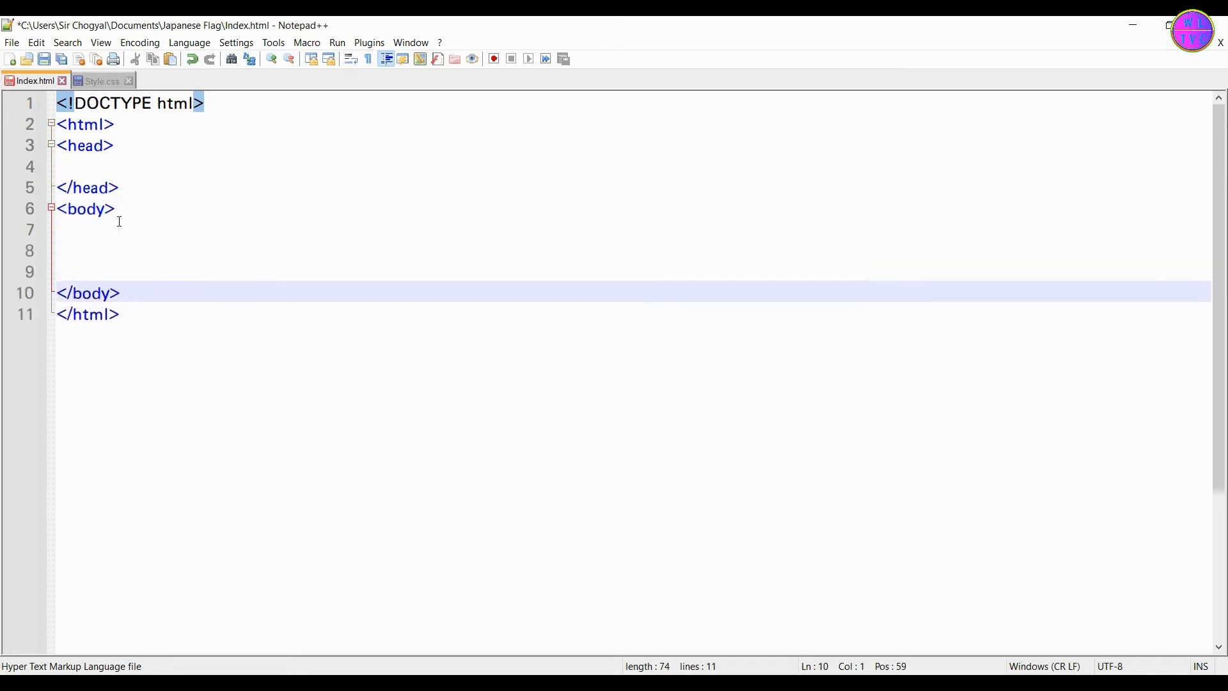
{"action": "left_click", "coordinate": [527, 249]}
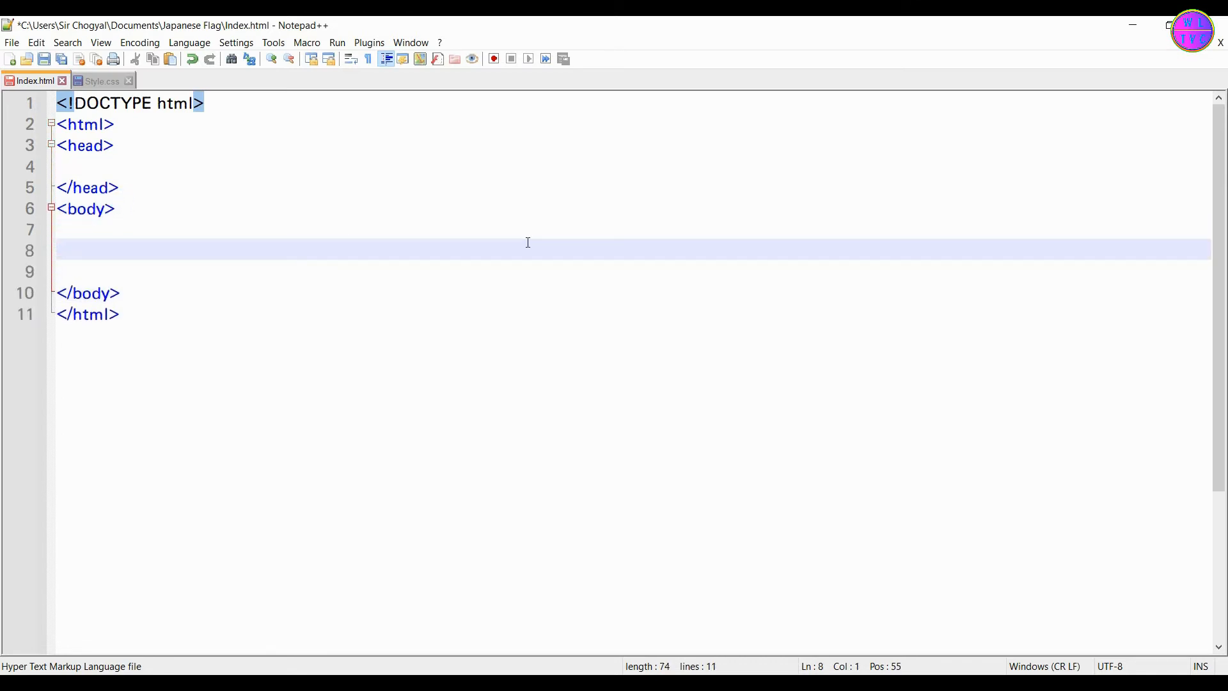
Nest div class="round-red" inside div class="flag" inside div class="wrapper" in the body
{"action": "type", "text": "<div"}
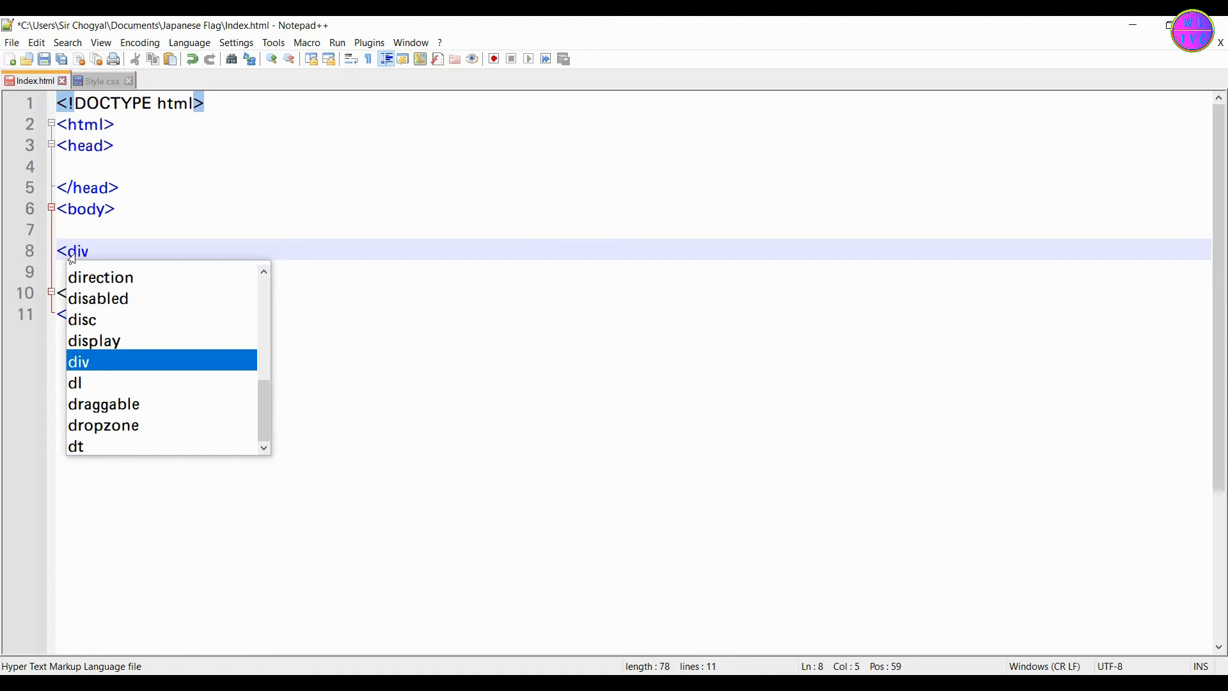
{"action": "type", "text": "class=\"wrapper\">"}
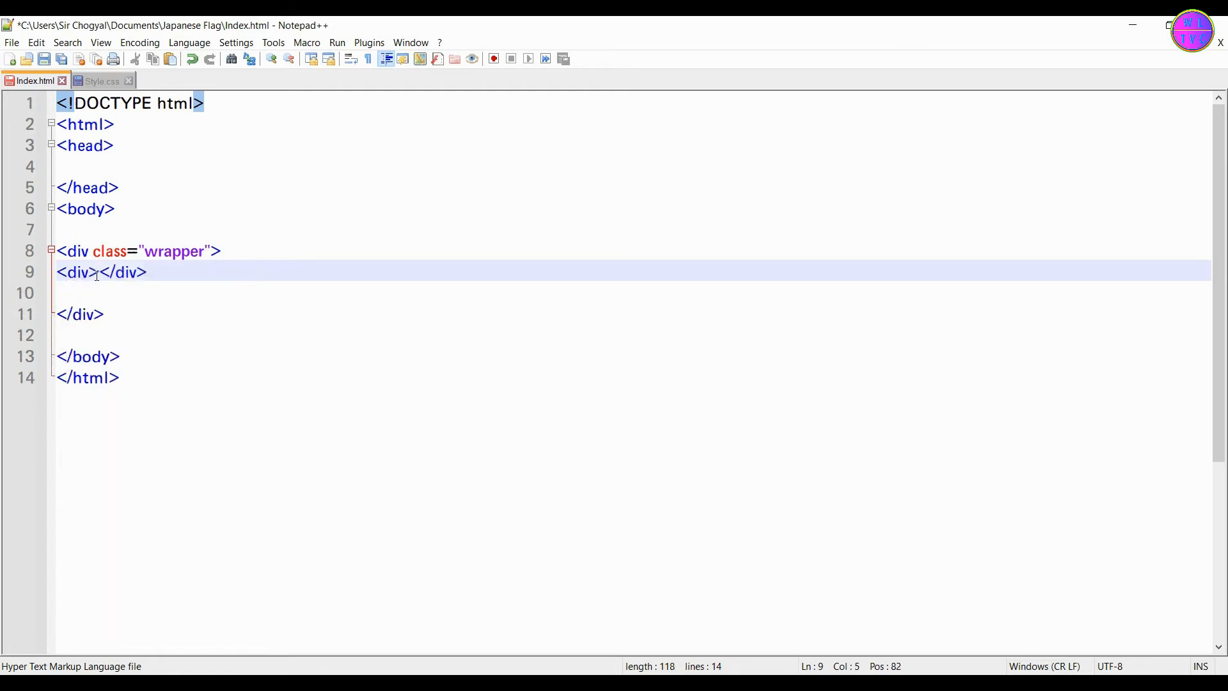
{"action": "type", "text": "class=\"flag"}
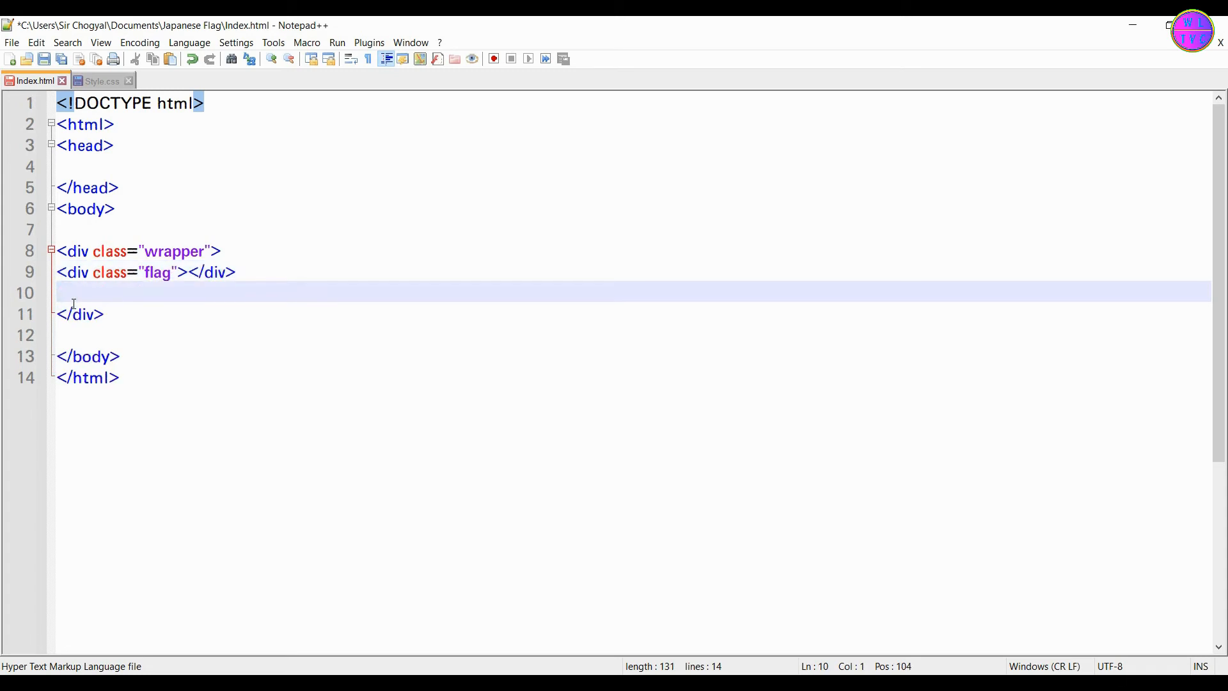
{"action": "key", "text": "Enter"}
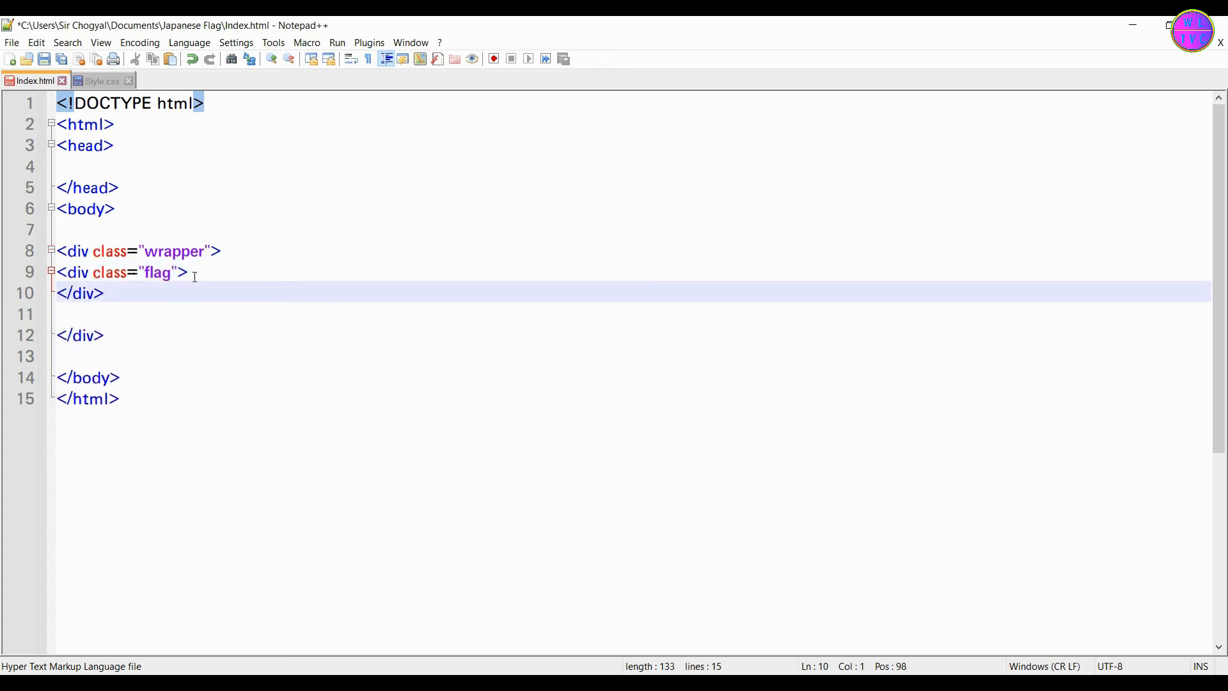
{"action": "type", "text": "<div class=\"round-red\"></div>"}
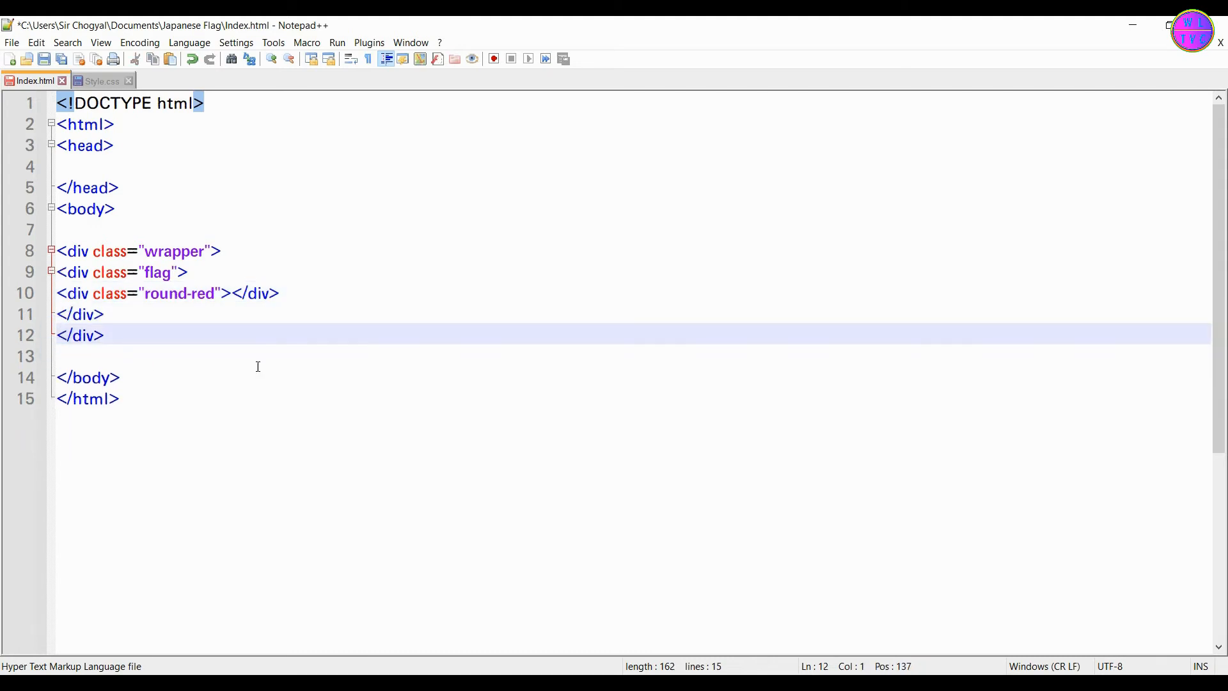
{"action": "left_click", "coordinate": [221, 251]}
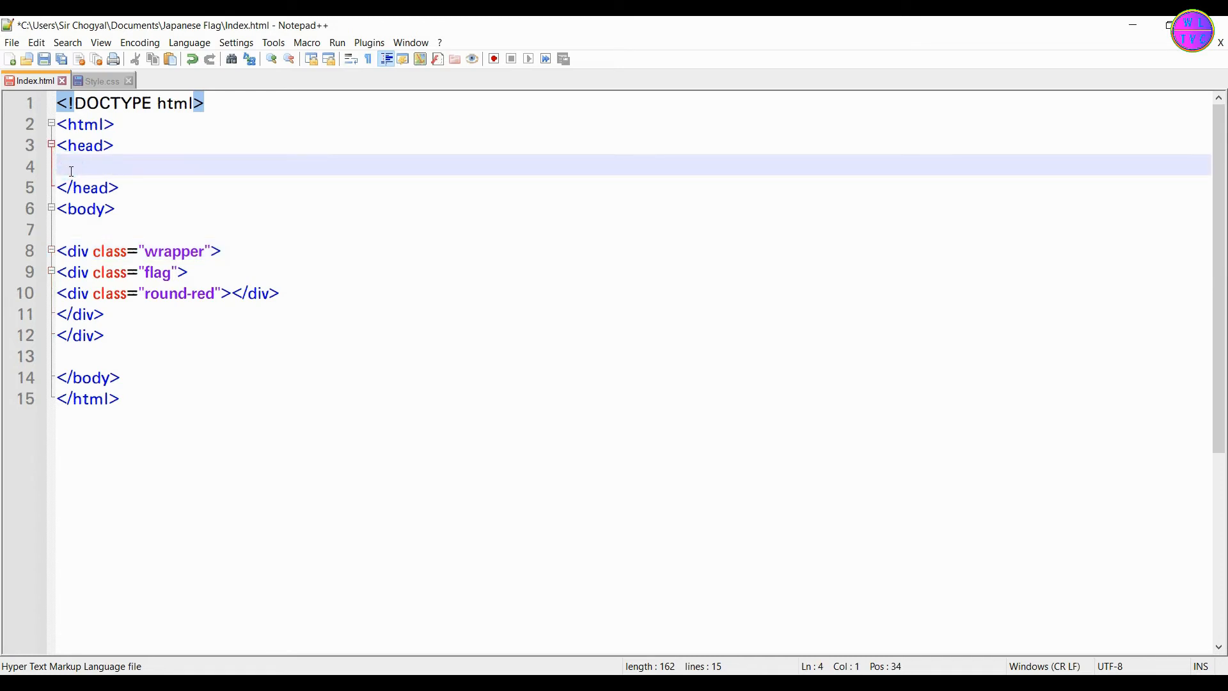
Add <link rel="Stylesheet" href="Style.css"> in the head of Index.html
{"action": "type", "text": "<link"}
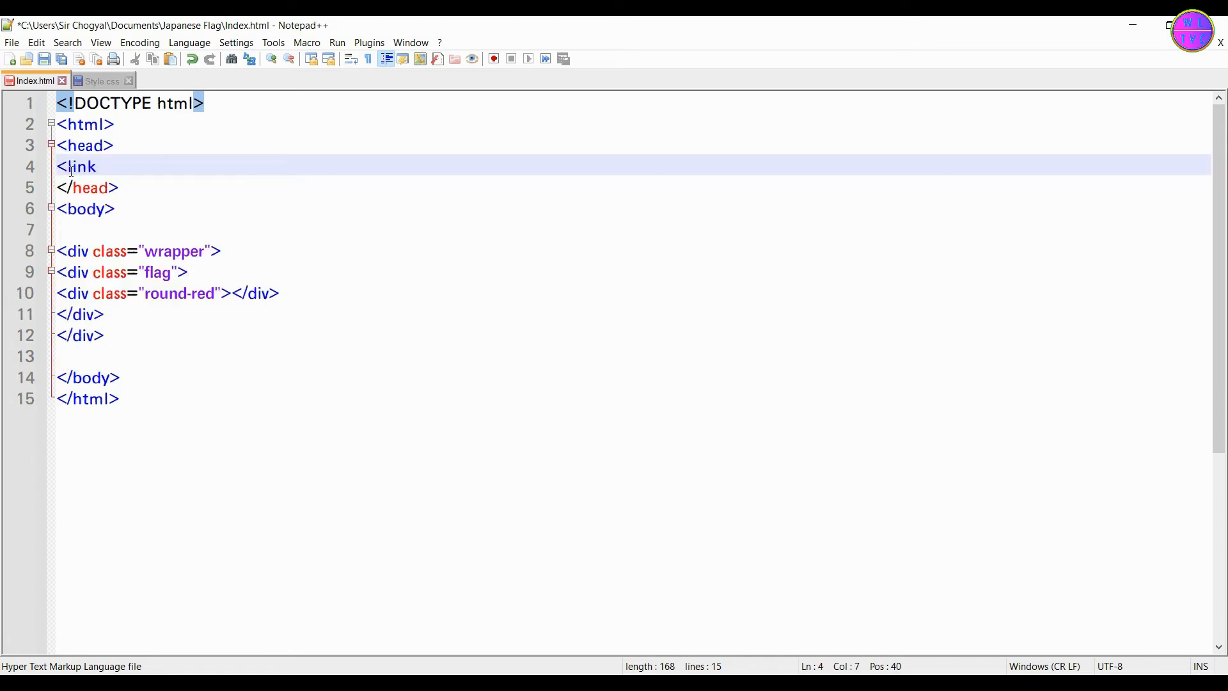
{"action": "type", "text": "rel=\"Stylesheet\" href=\"Style.css\">"}
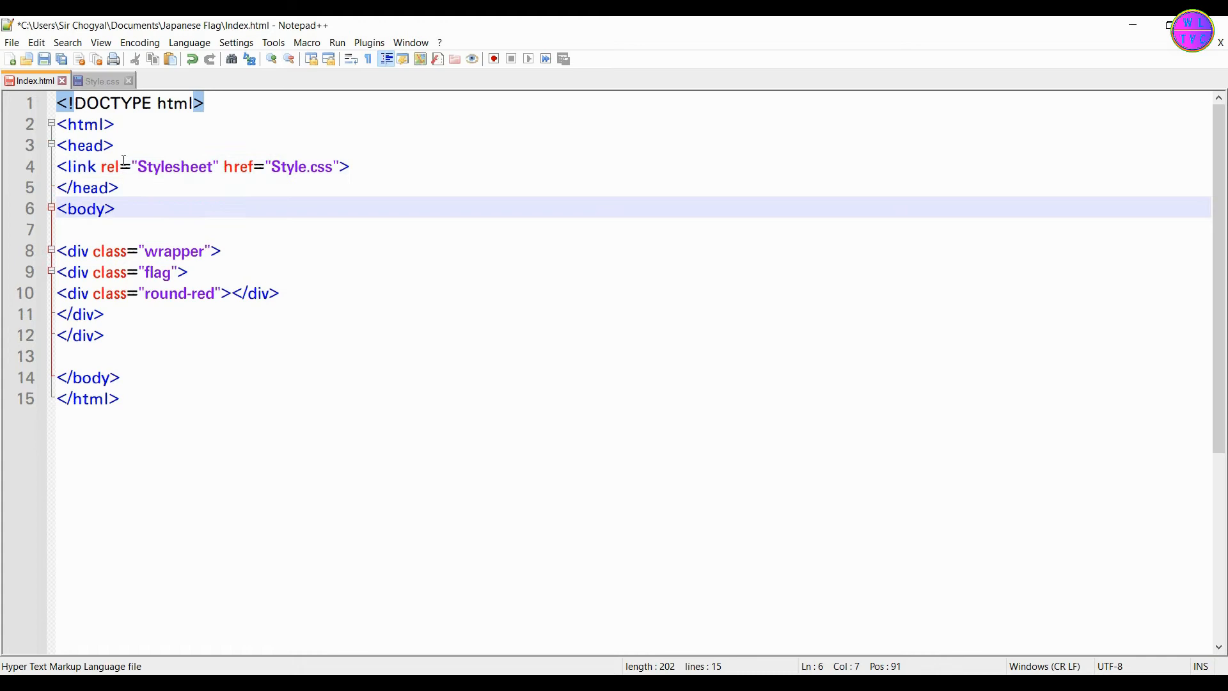
{"action": "left_click", "coordinate": [103, 79]}
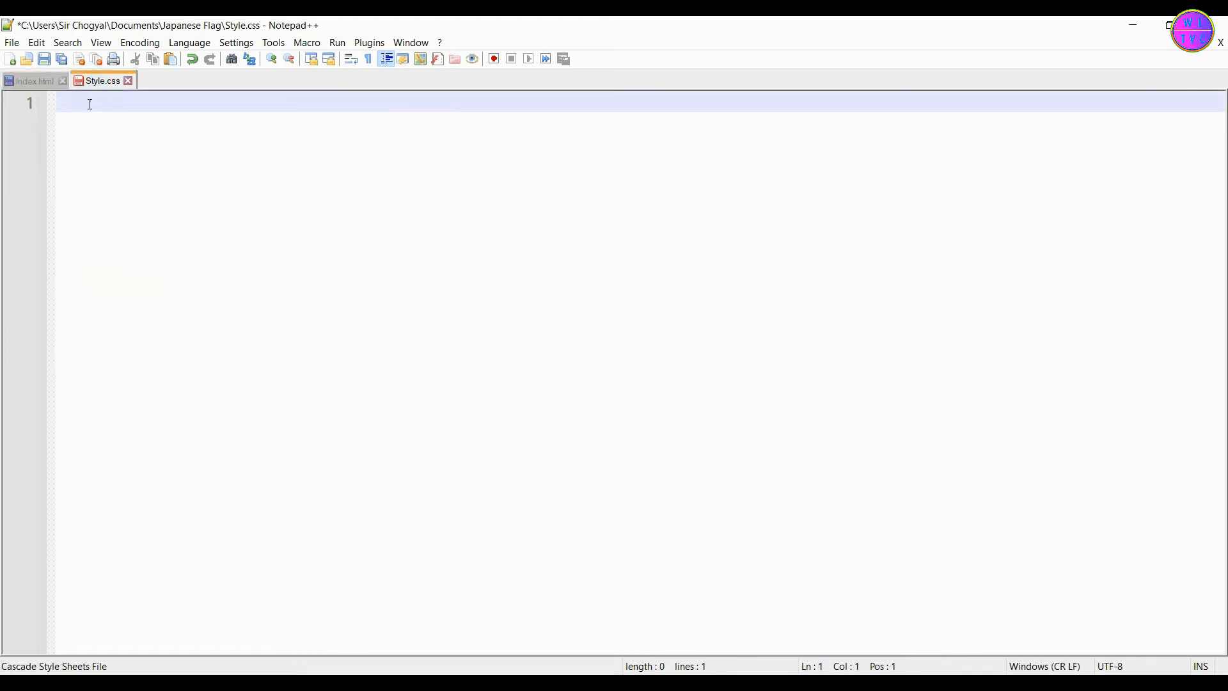
Write a body rule in Style.css with darkgreen background and 100px margin
{"action": "type", "text": "body {"}
{"action": "type", "text": "background:"}
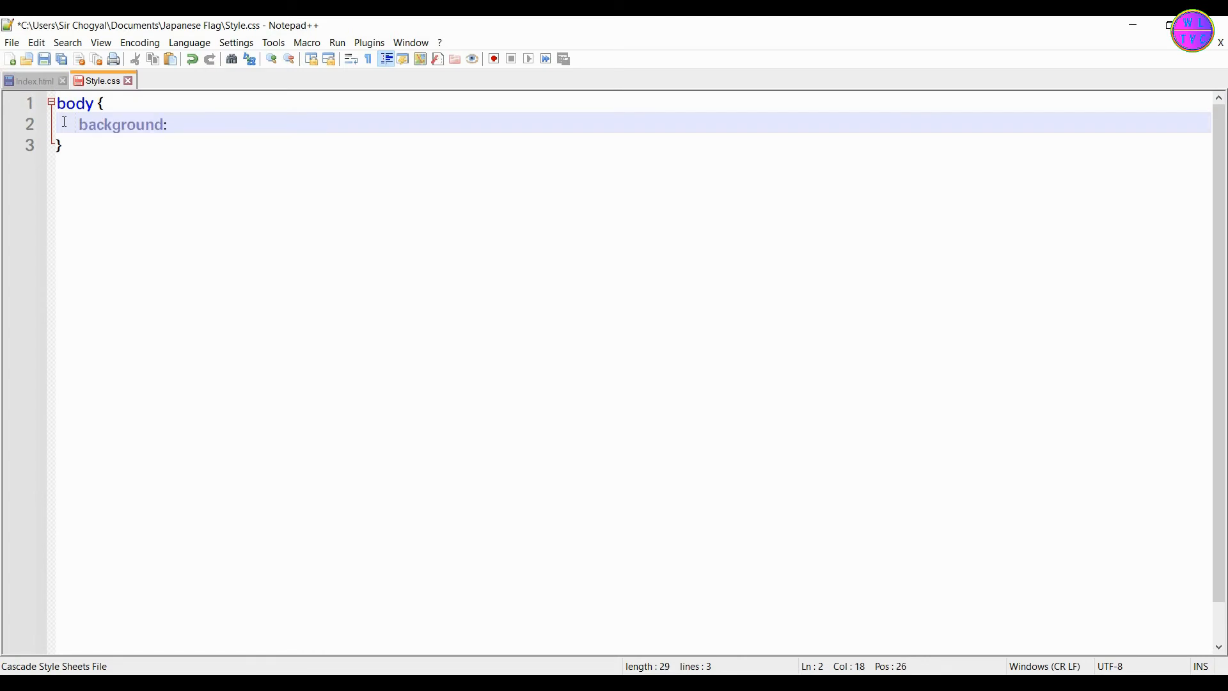
{"action": "type", "text": "darkgreen;"}
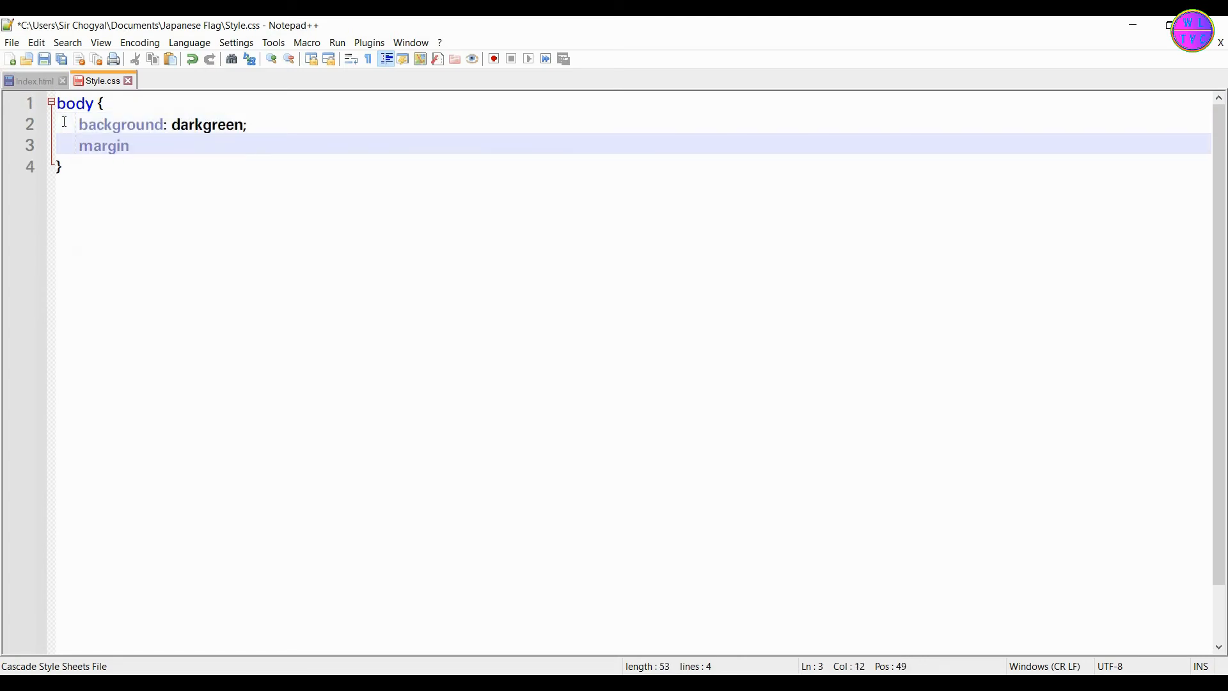
{"action": "type", "text": ": 100px;"}
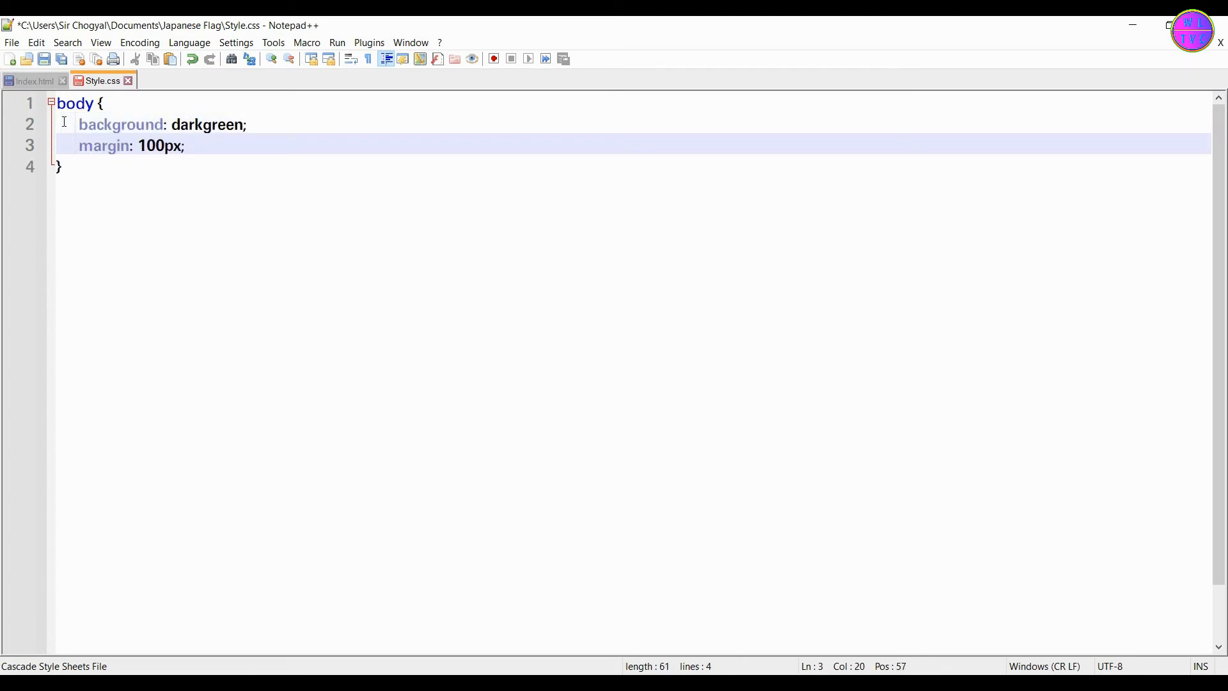
{"action": "left_click", "coordinate": [30, 79]}
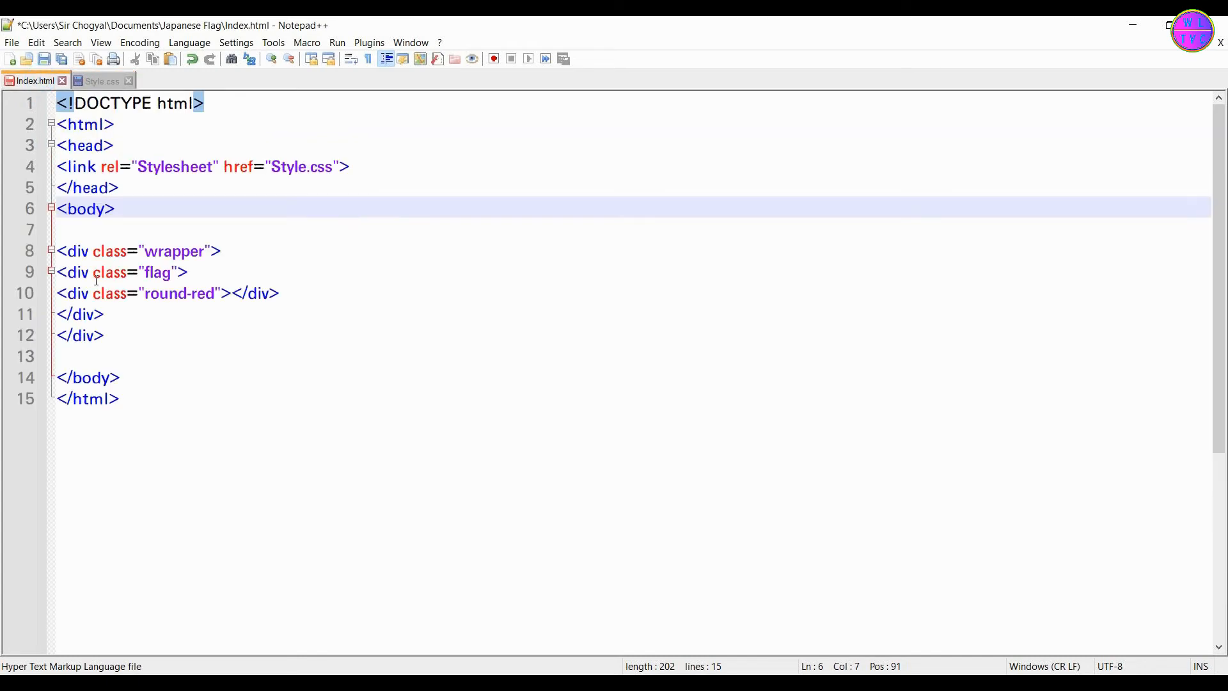
Add a .flag rule: width 600px, height 375px, background white
{"action": "double_click", "coordinate": [157, 271]}
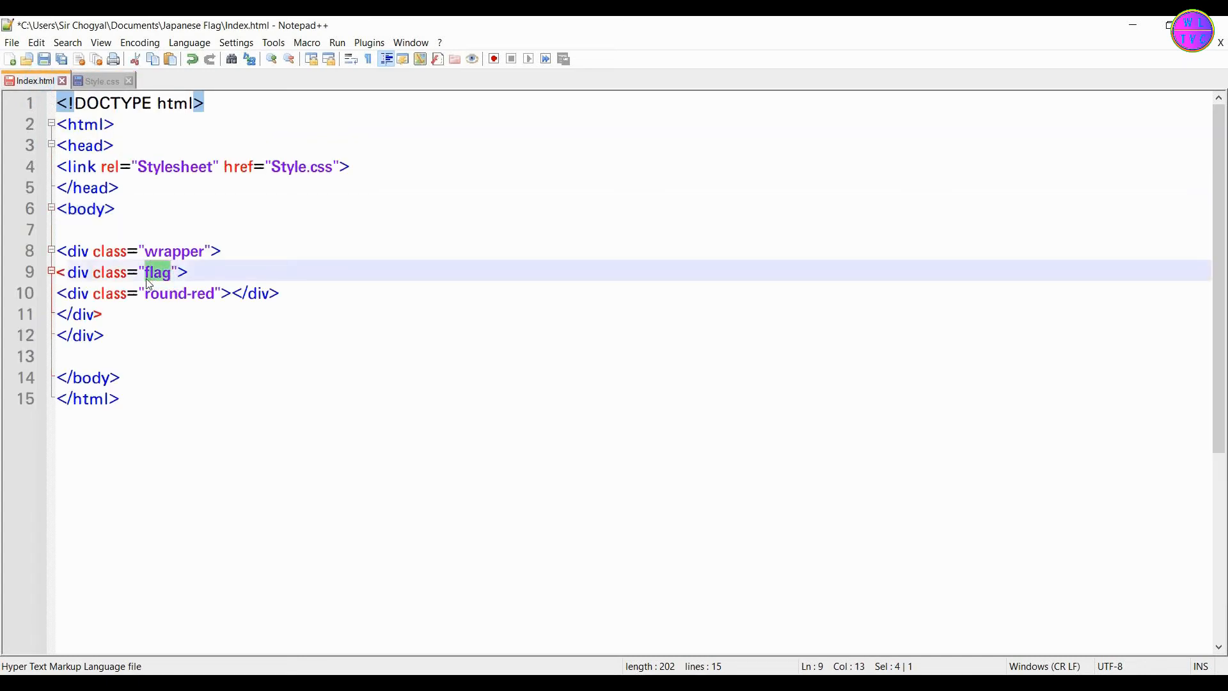
{"action": "left_click", "coordinate": [97, 80]}
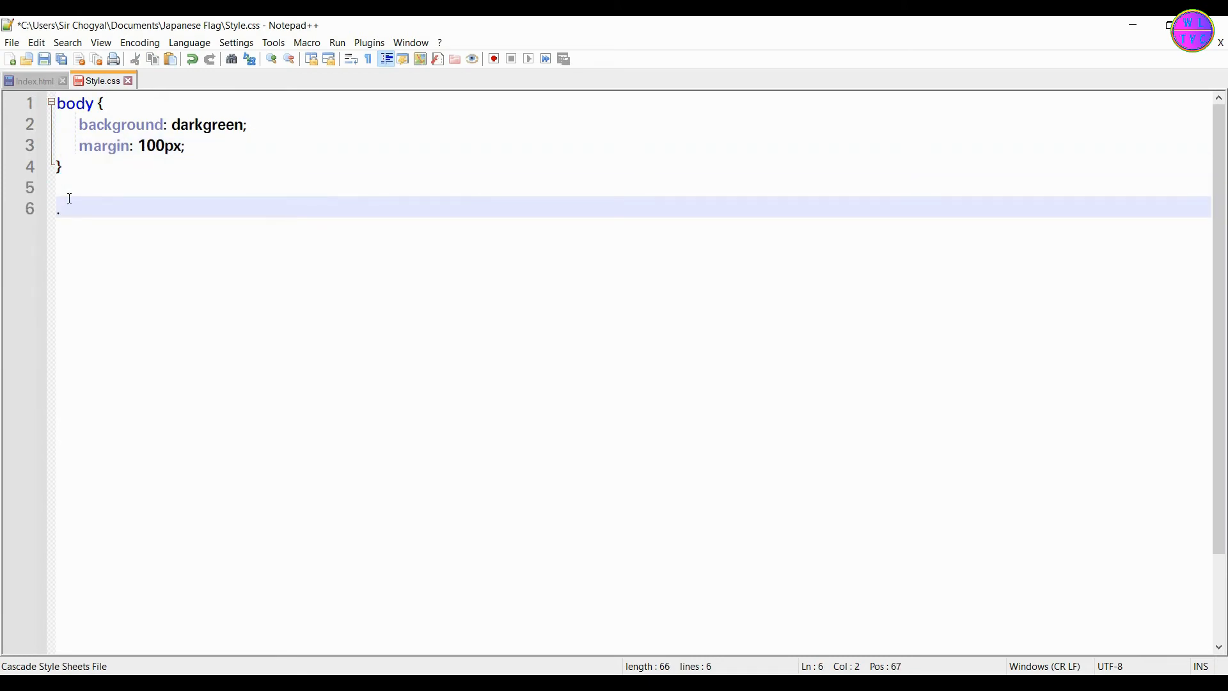
{"action": "type", "text": ".flag {"}
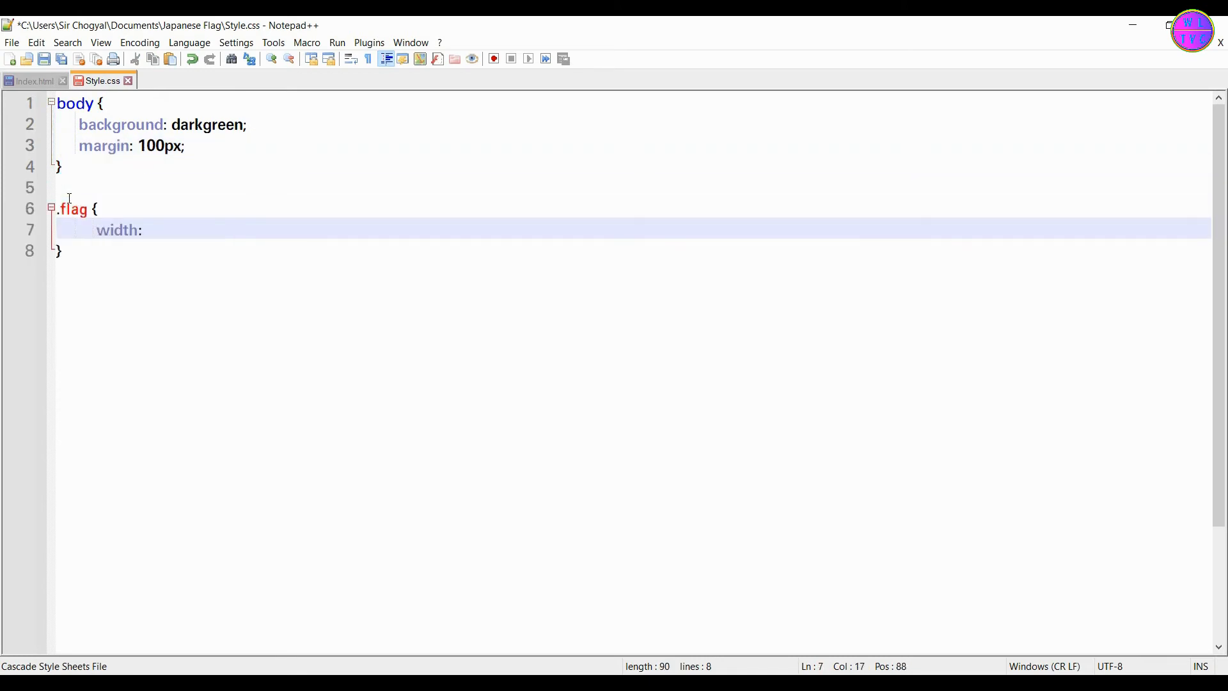
{"action": "type", "text": "600px;"}
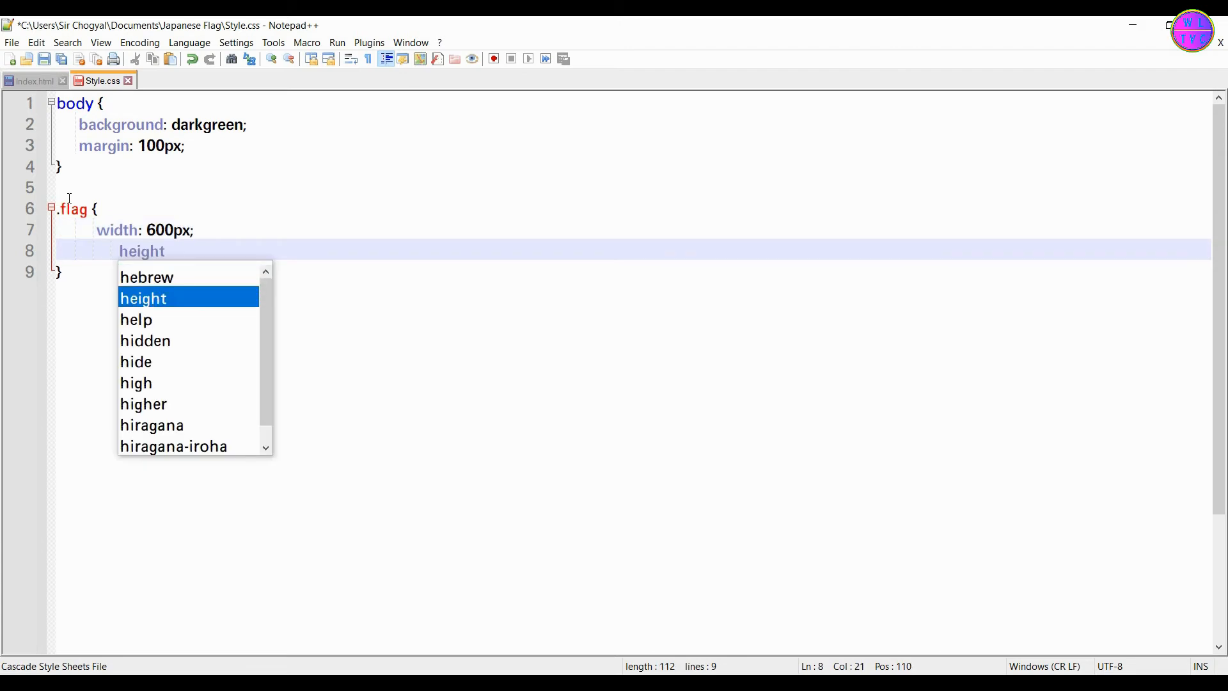
{"action": "type", "text": ": 375px;"}
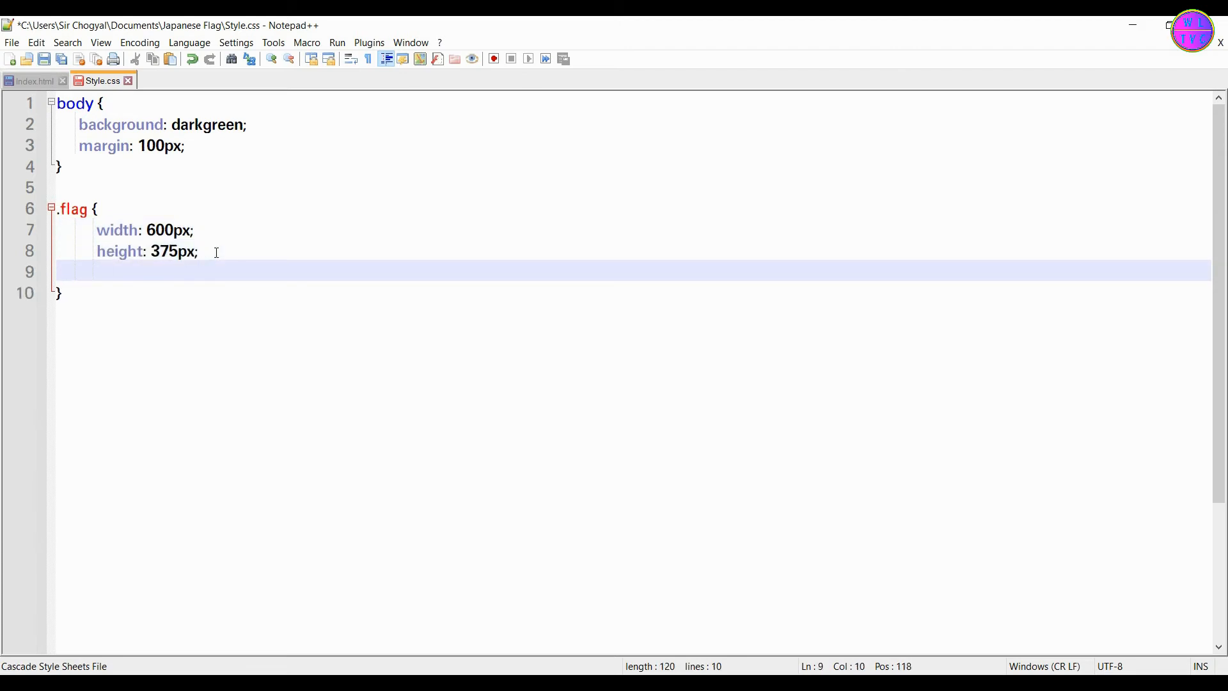
{"action": "type", "text": "background: white;"}
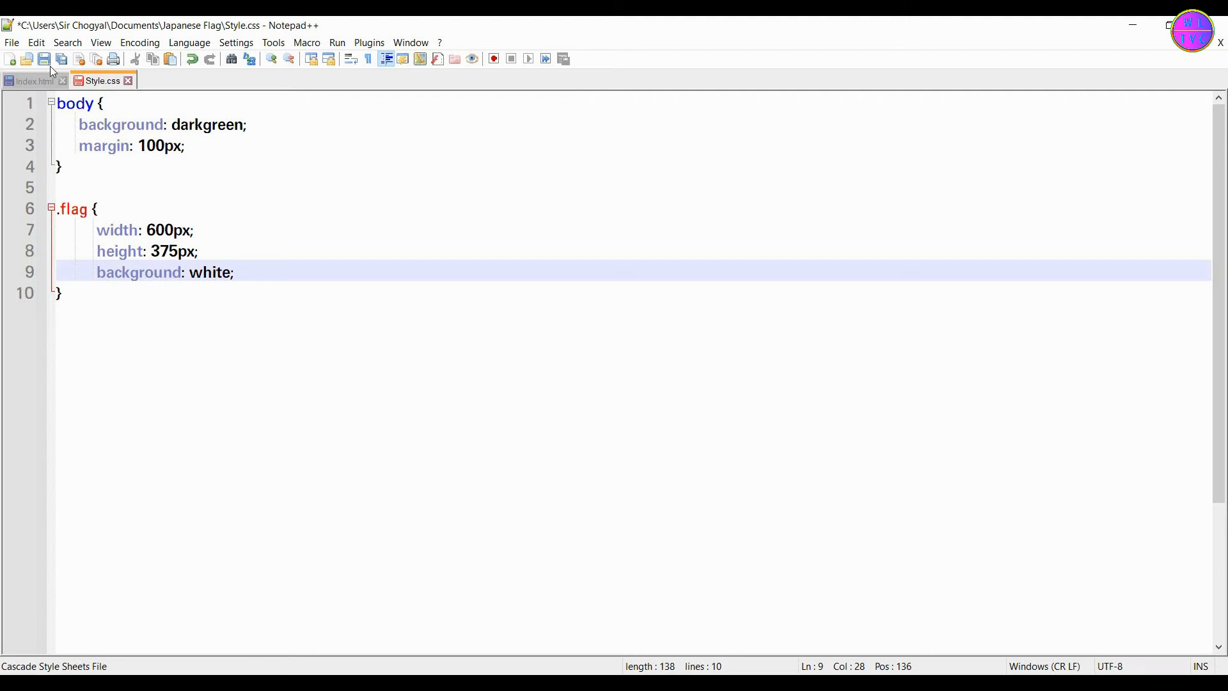
Save all files and launch Index.html from the Japanese Flag folder in Chrome
{"action": "left_click", "coordinate": [30, 81]}
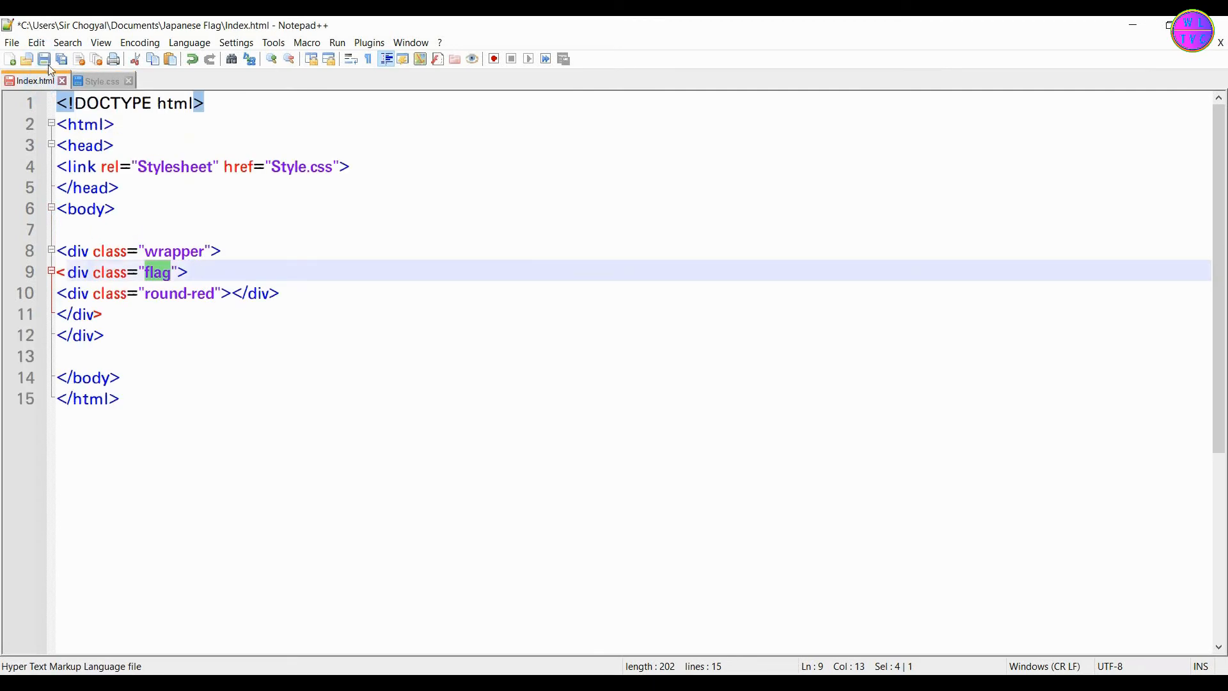
{"action": "left_click", "coordinate": [43, 59]}
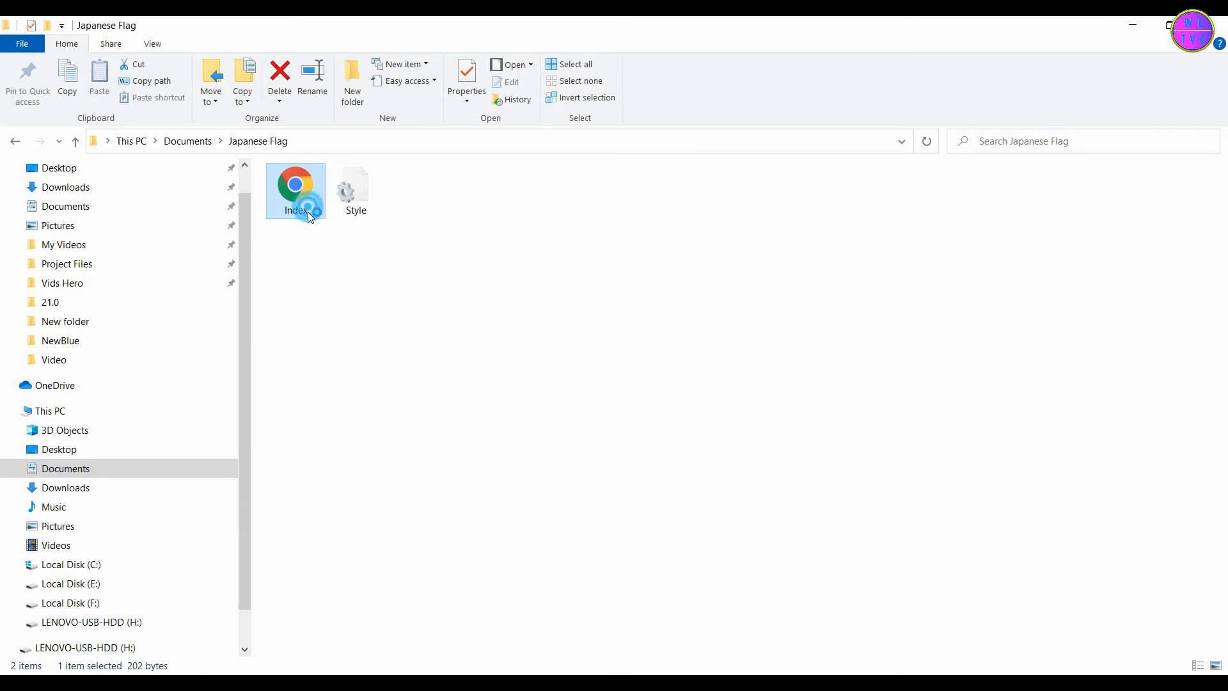
{"action": "double_click", "coordinate": [295, 191]}
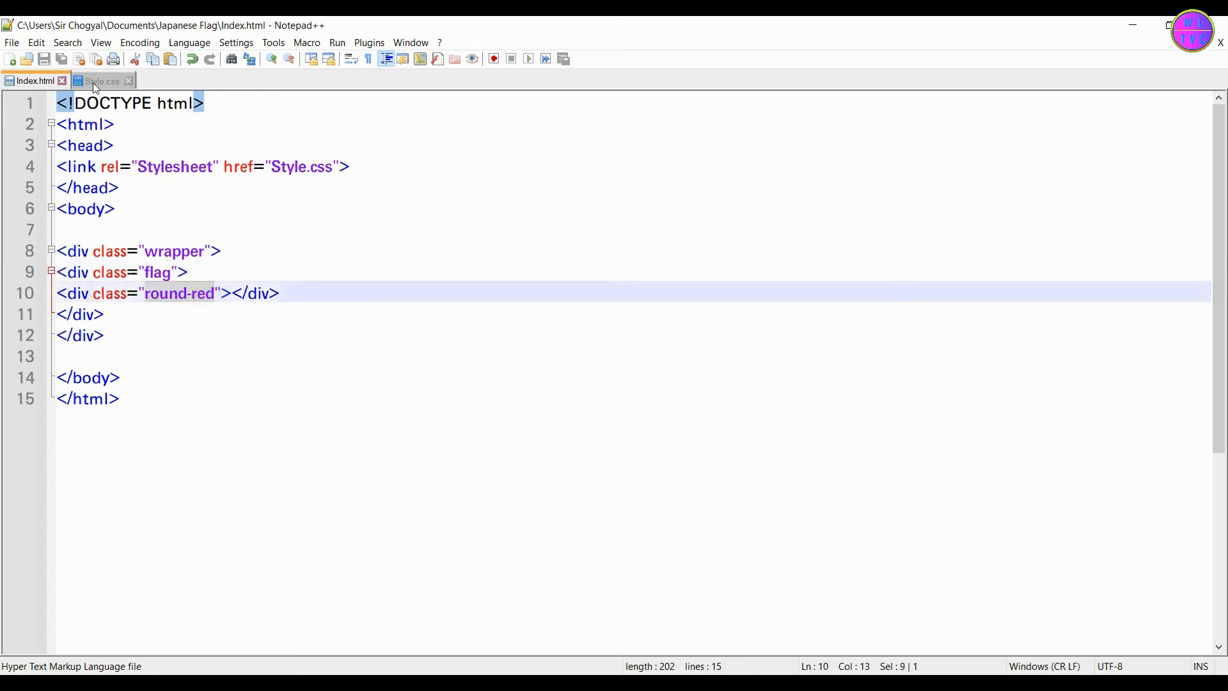
Add a .round-red rule: 200px by 200px, background red, and reload the page
{"action": "left_click", "coordinate": [100, 80]}
{"action": "type", "text": "height: 200px;"}
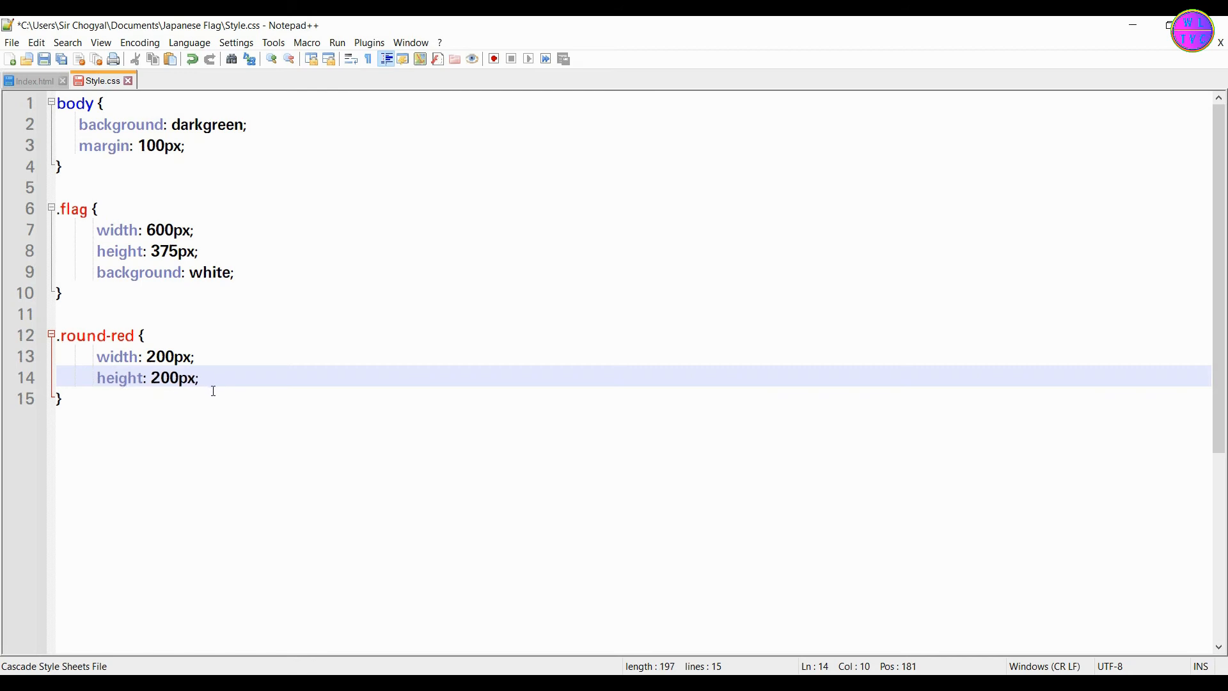
{"action": "type", "text": "background: red"}
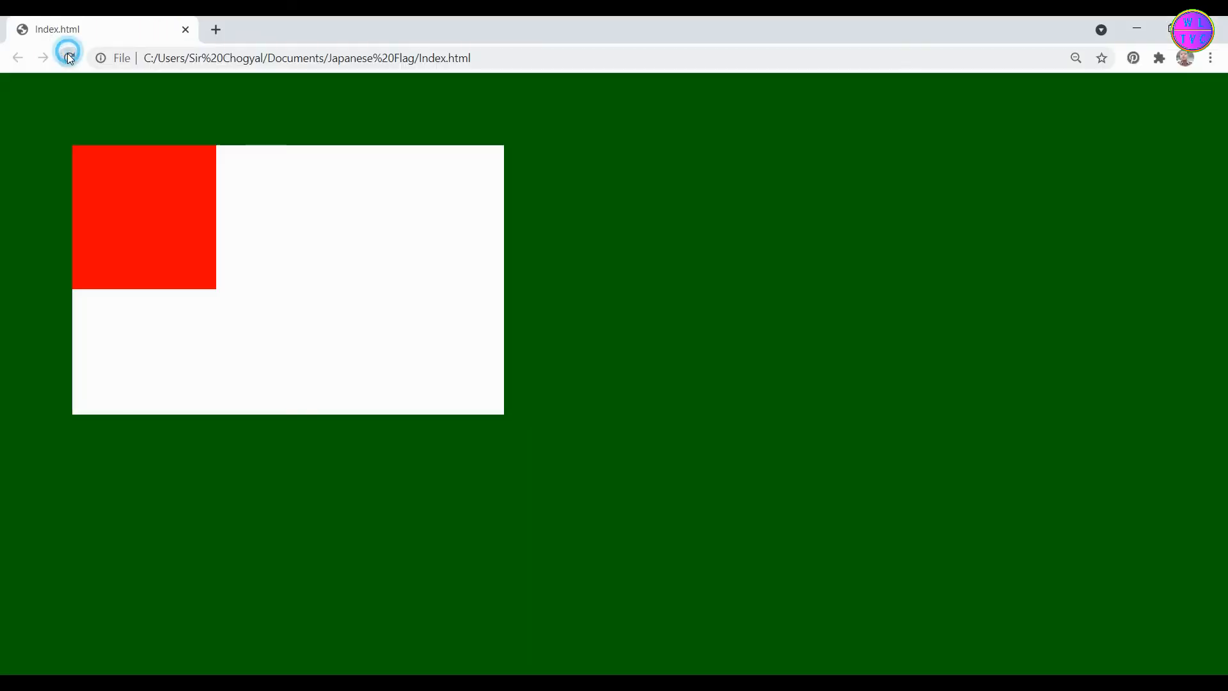
{"action": "left_click", "coordinate": [68, 57]}
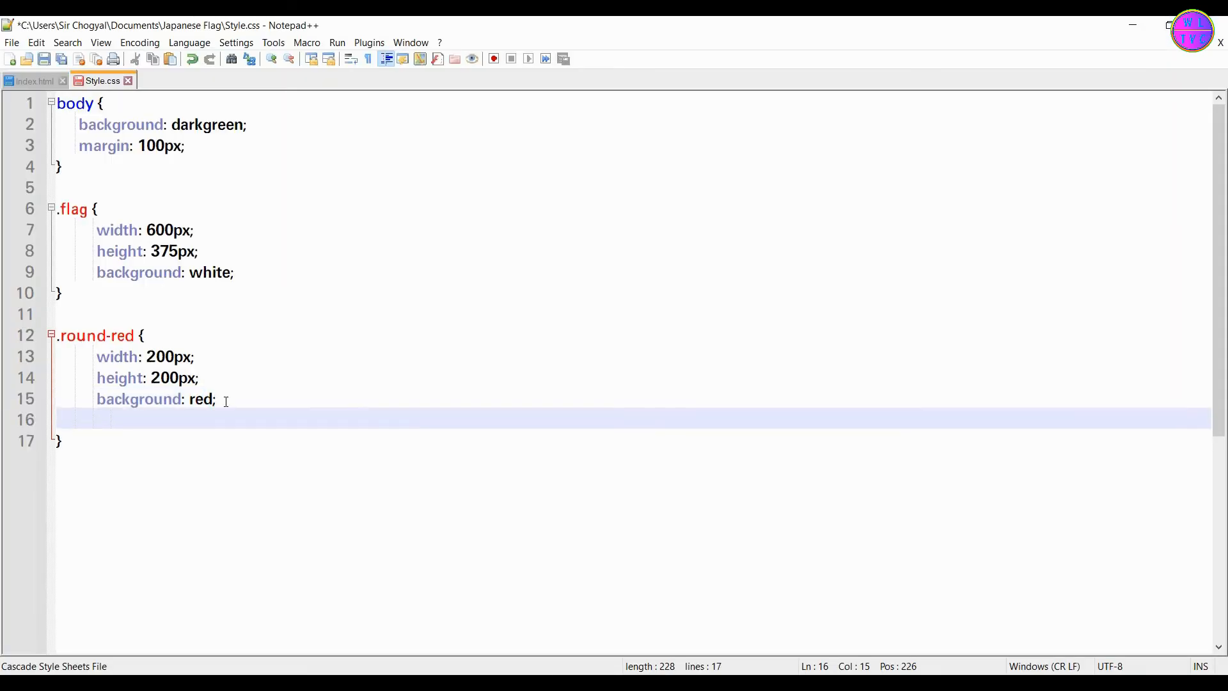
Give .round-red border-radius 50% and .flag display table-cell, vertical-align middle; reload to see the circle
{"action": "type", "text": "border-radius: 50"}
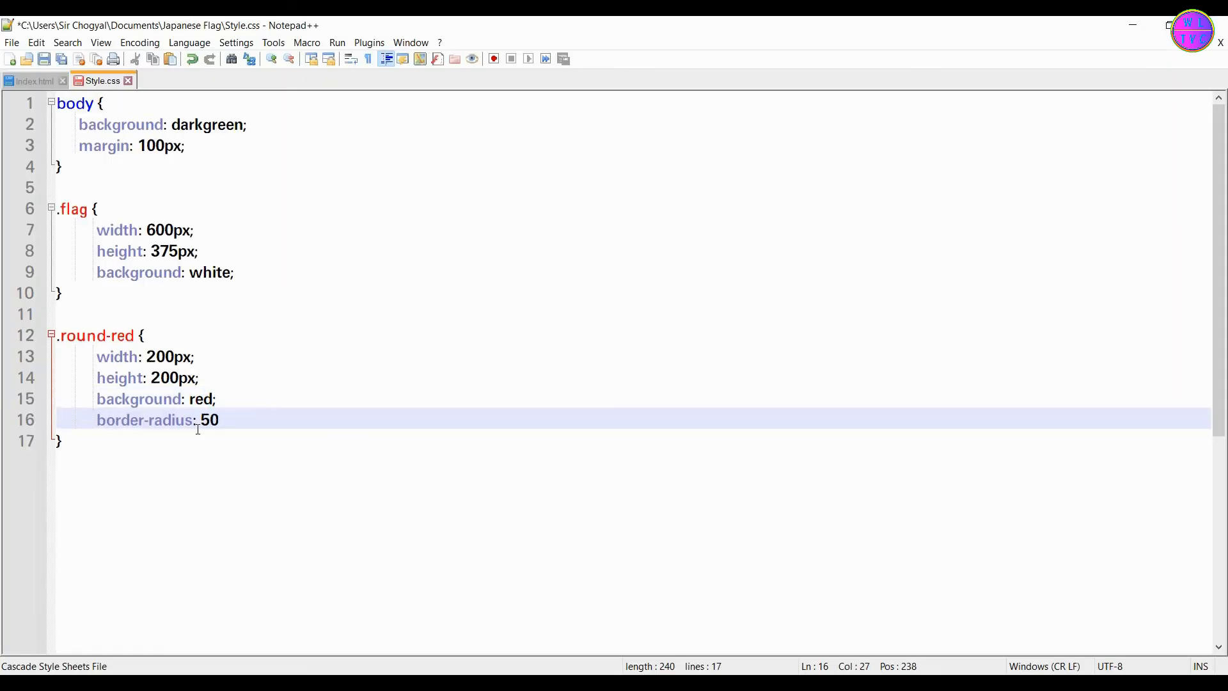
{"action": "type", "text": "%;"}
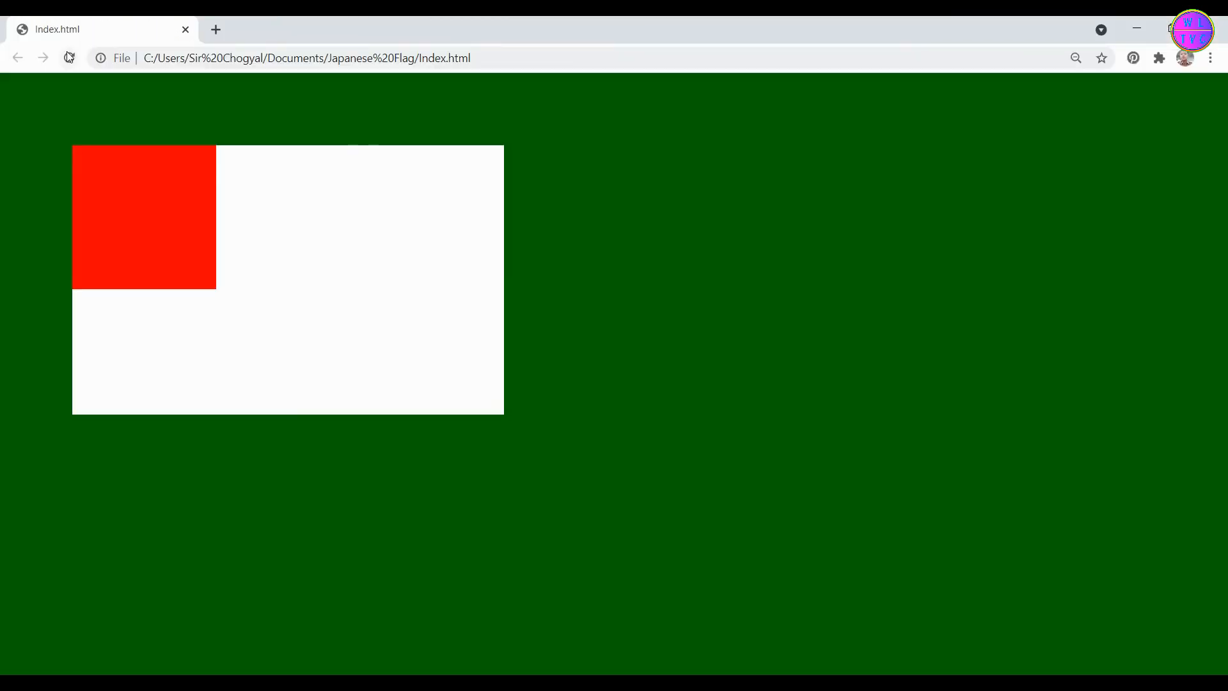
{"action": "left_click", "coordinate": [68, 58]}
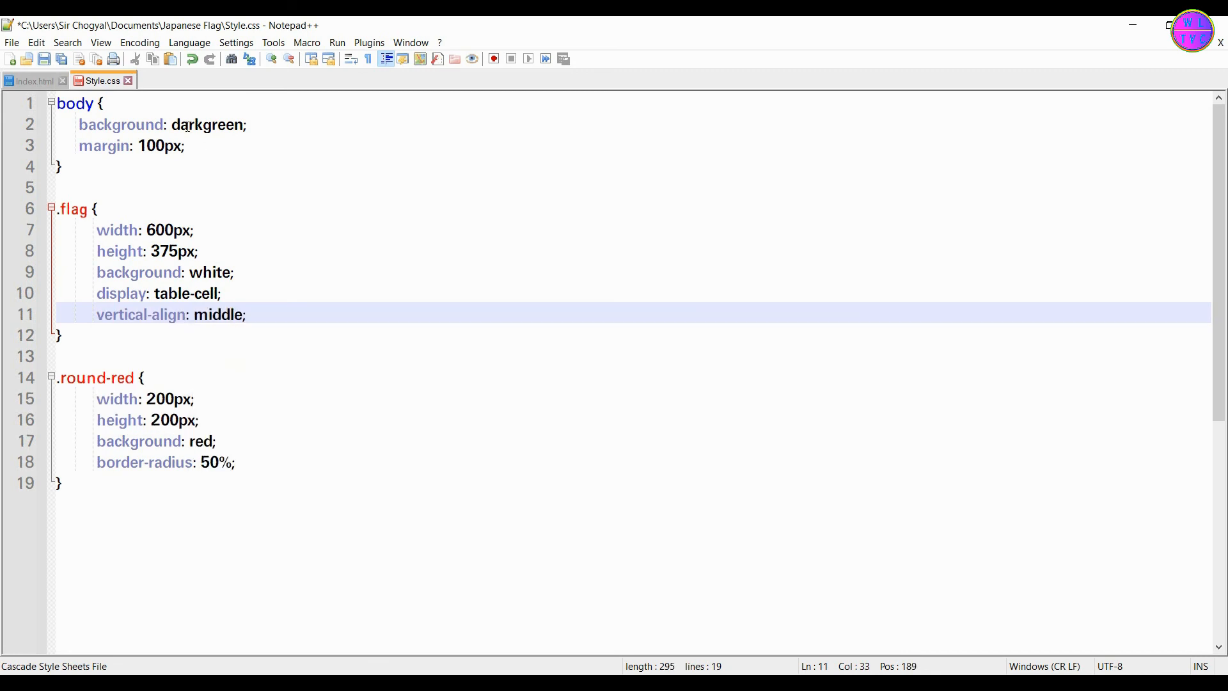
{"action": "left_click", "coordinate": [43, 59]}
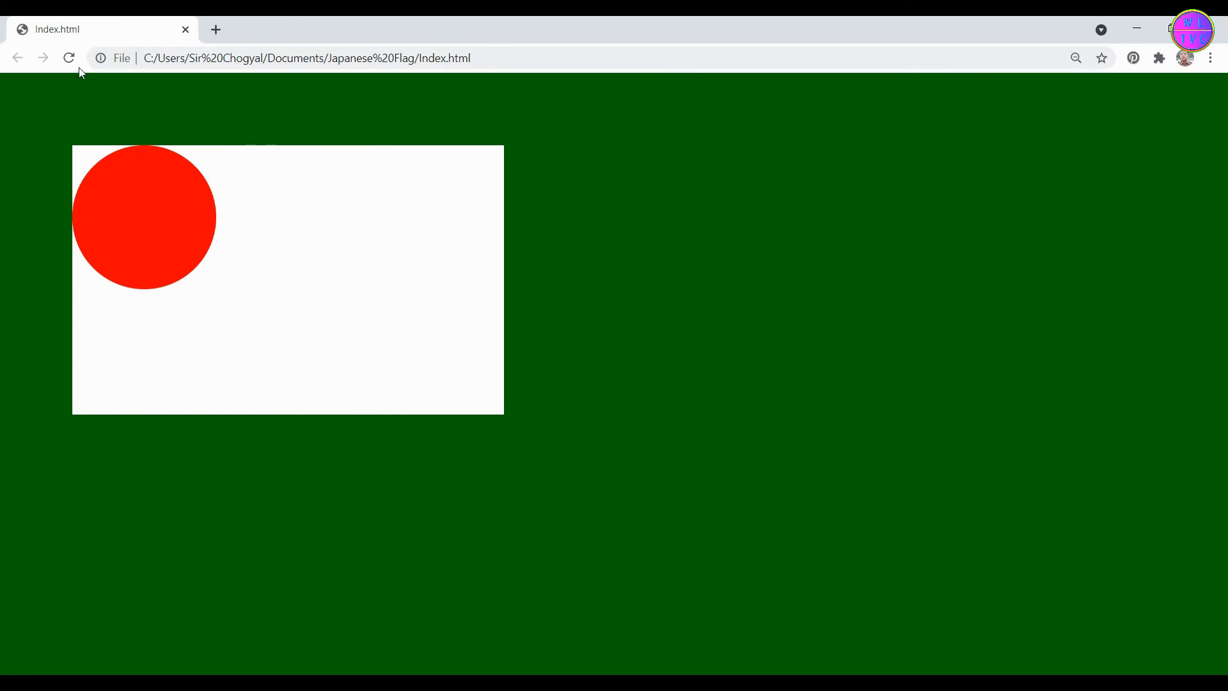
{"action": "left_click", "coordinate": [69, 57]}
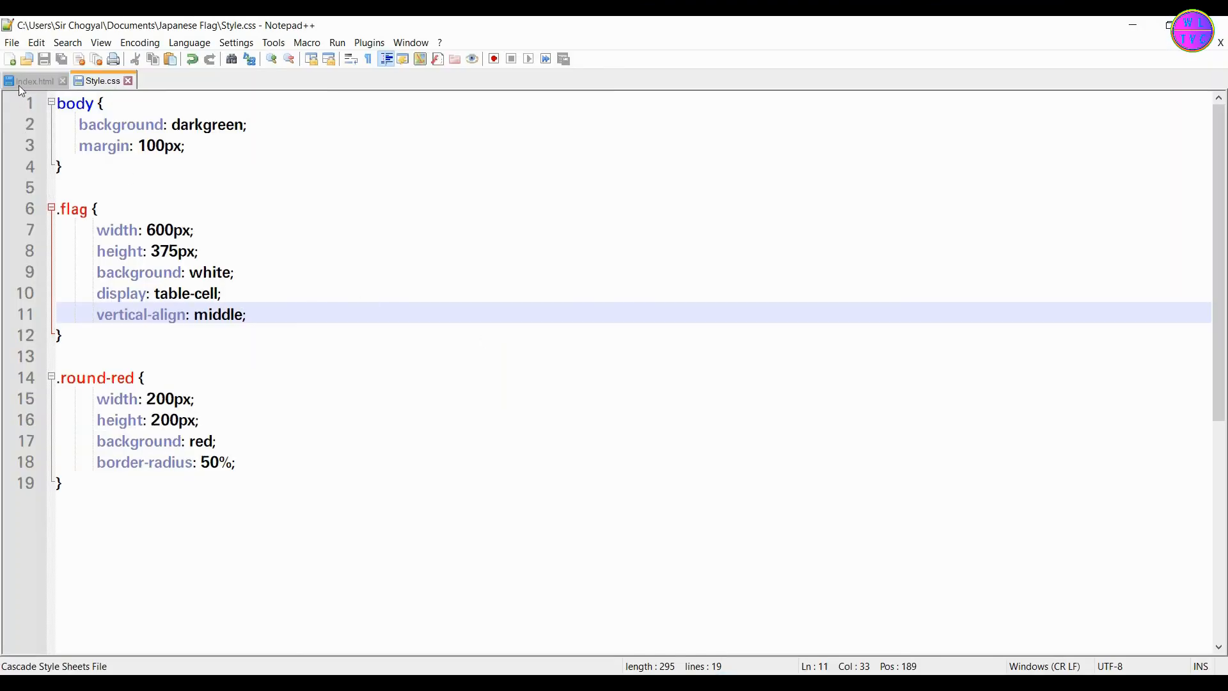
Add align="center" to the flag div in Index.html to center the red circle
{"action": "left_click", "coordinate": [34, 80]}
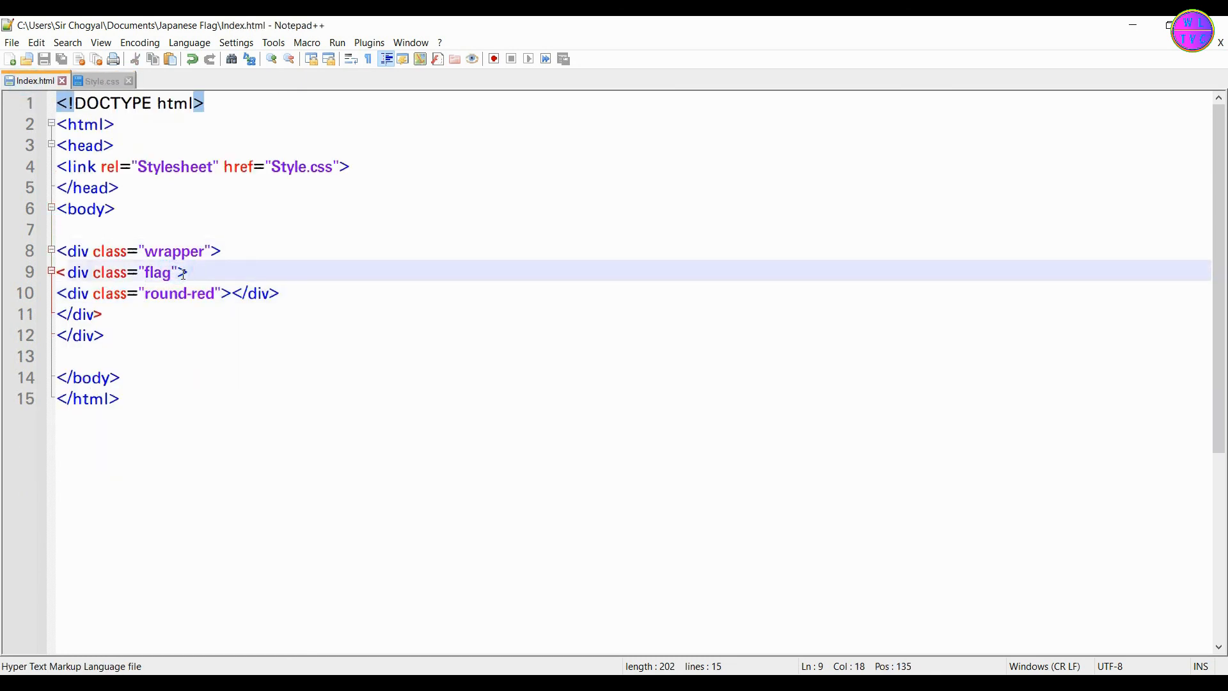
{"action": "type", "text": "align=\"cente"}
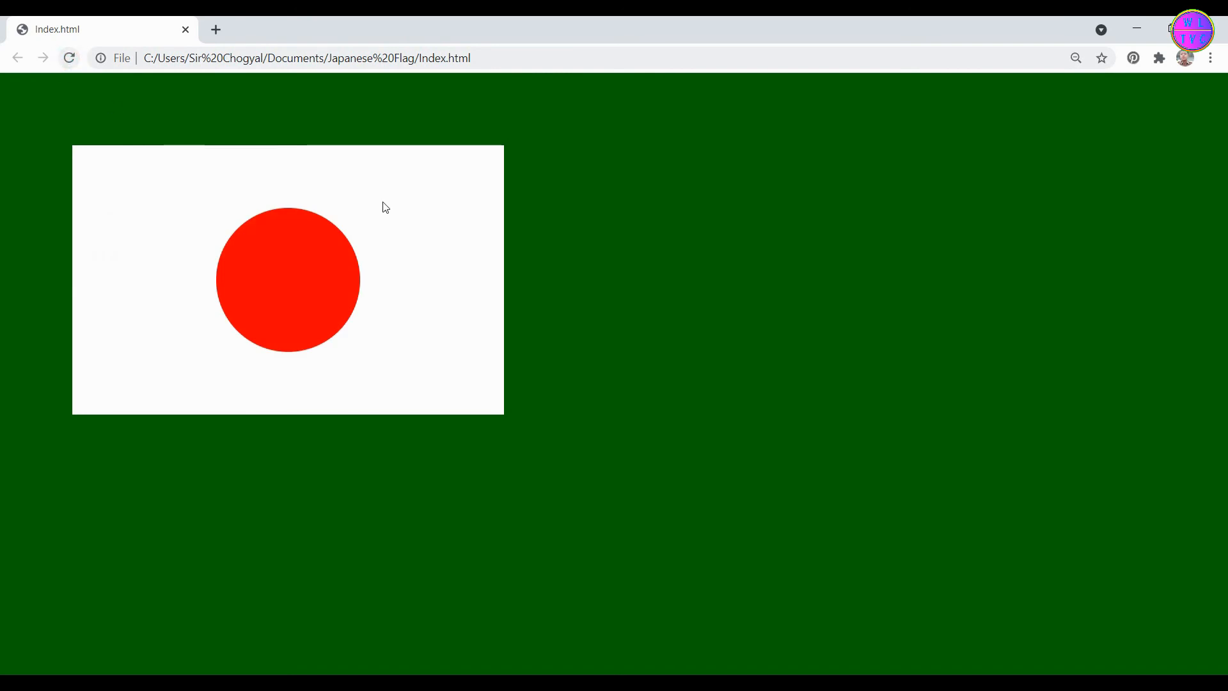
{"action": "mouse_move", "coordinate": [459, 333]}
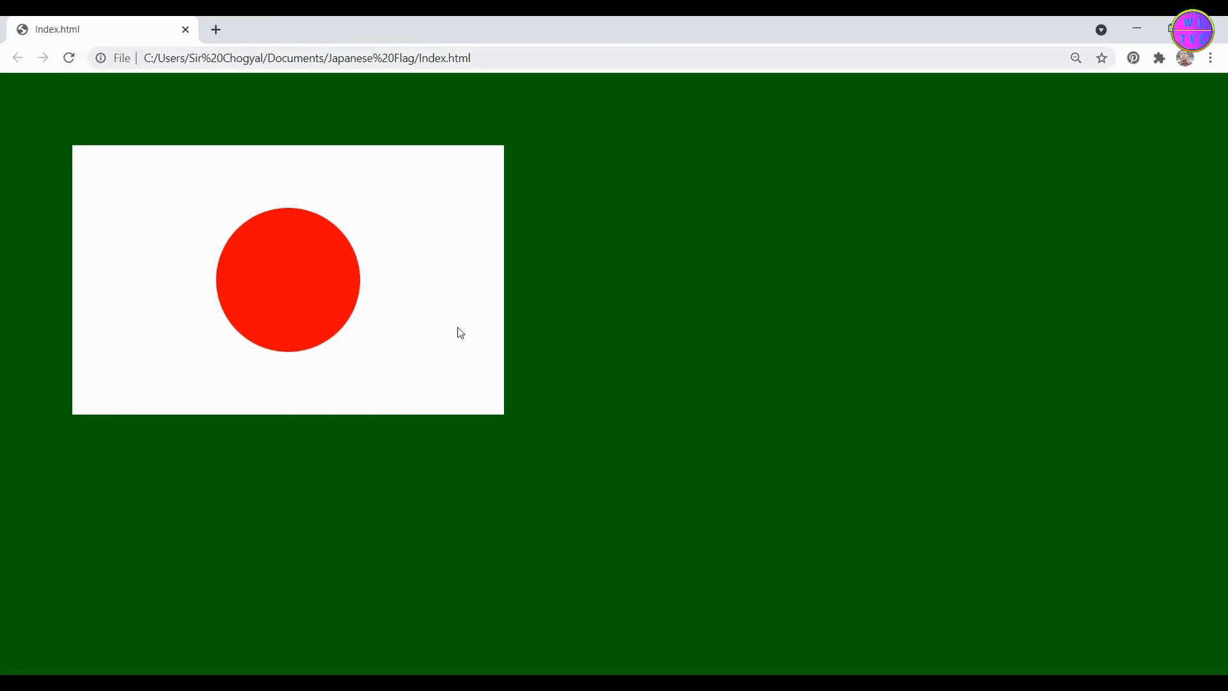